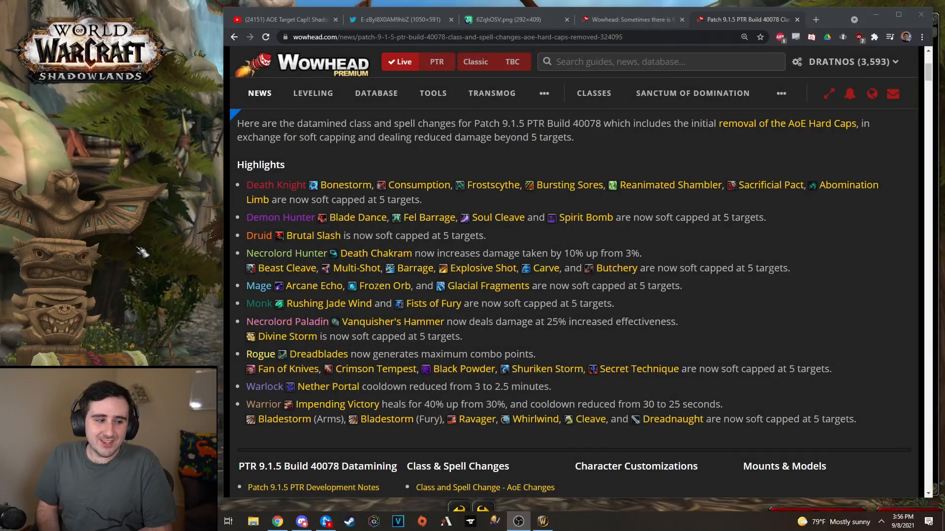
Step: Scroll down the patch notes, then bring up the DPS-per-target graph image tab
scroll(down, 3)
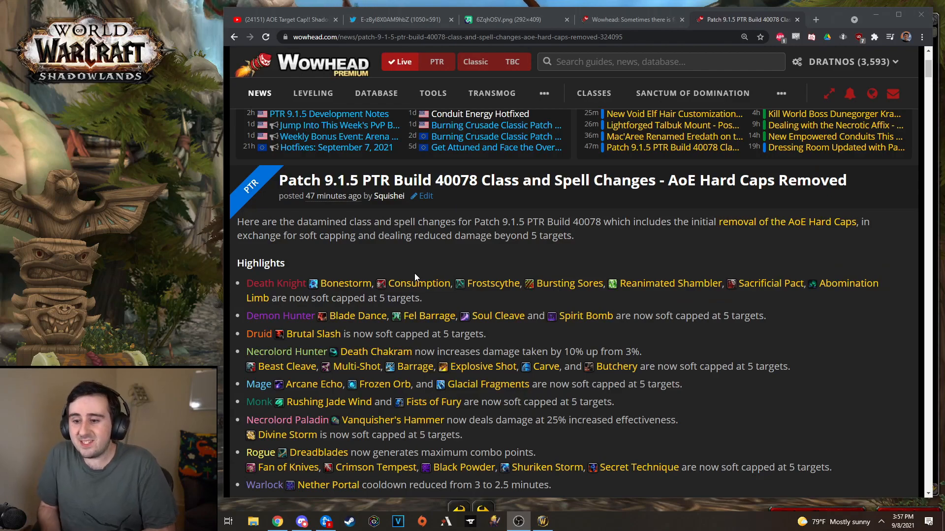
scroll(down, 3)
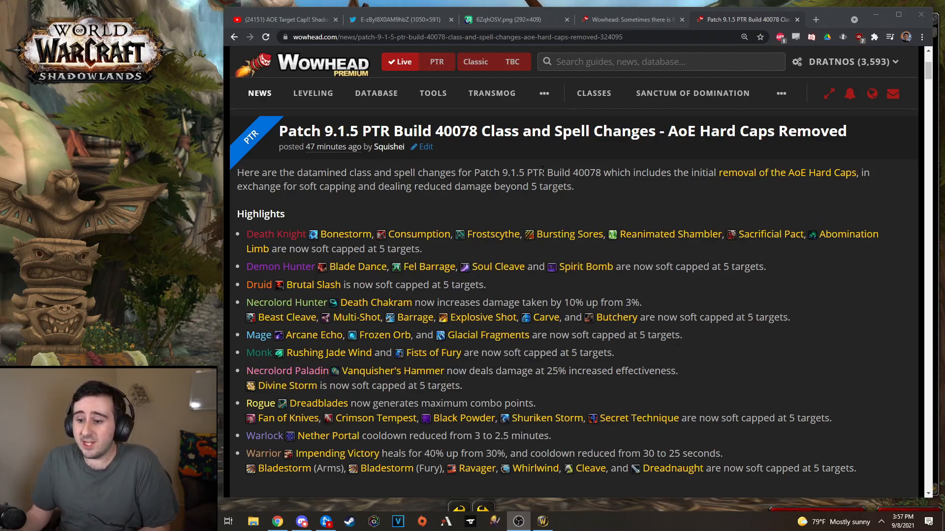
scroll(down, 3)
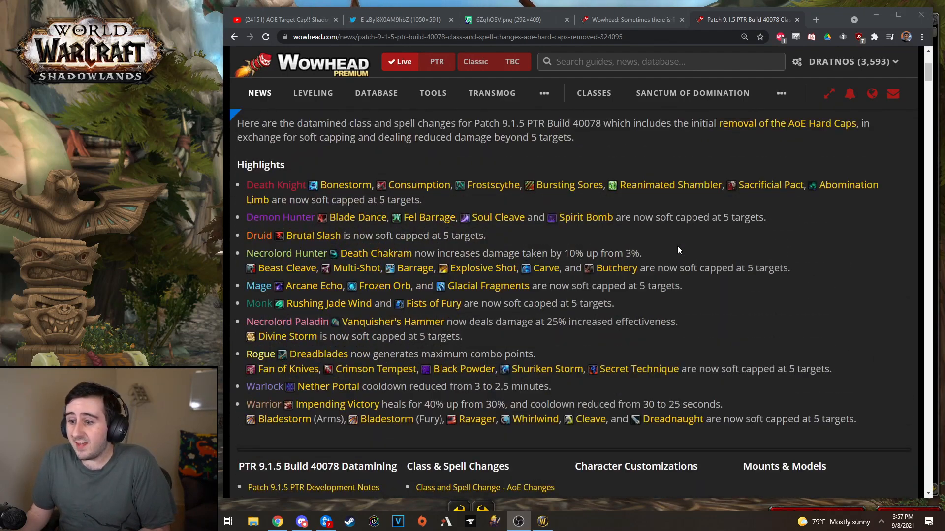
click(398, 20)
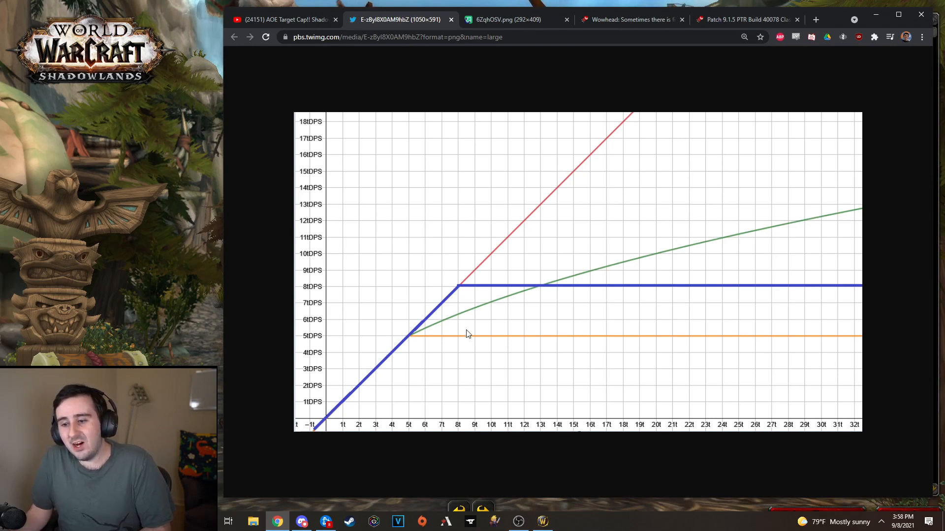
mouse_move(391, 353)
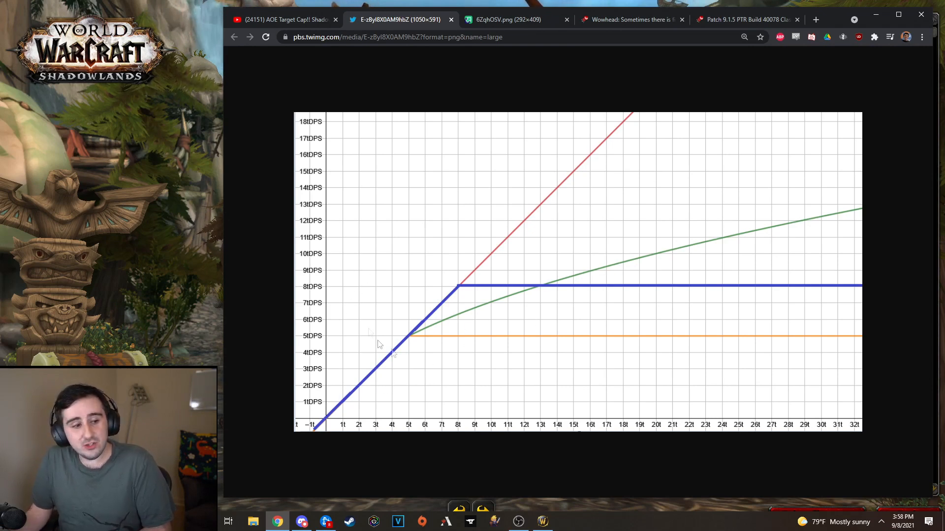
mouse_move(367, 391)
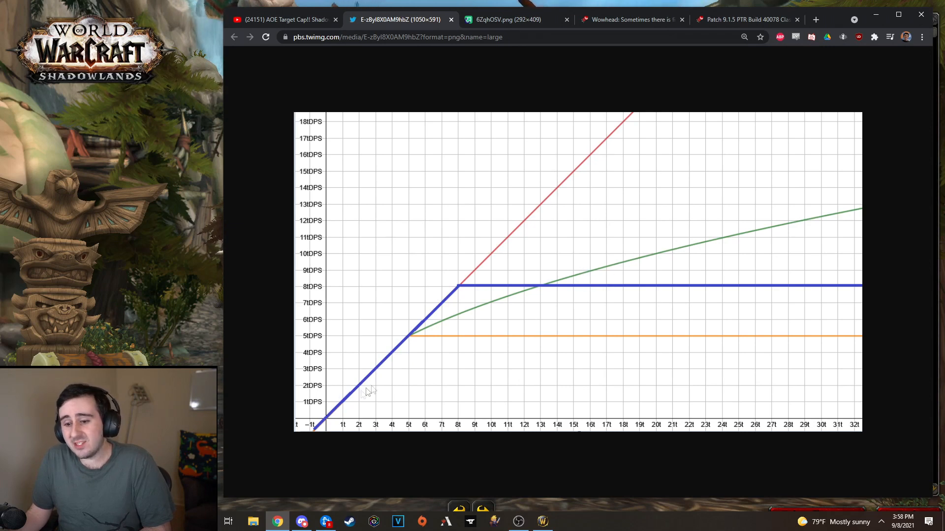
mouse_move(428, 313)
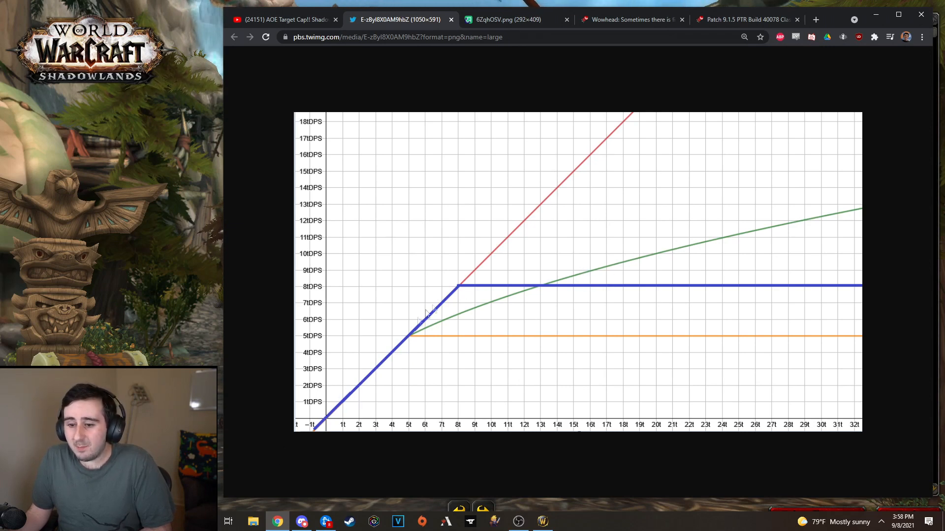
mouse_move(467, 293)
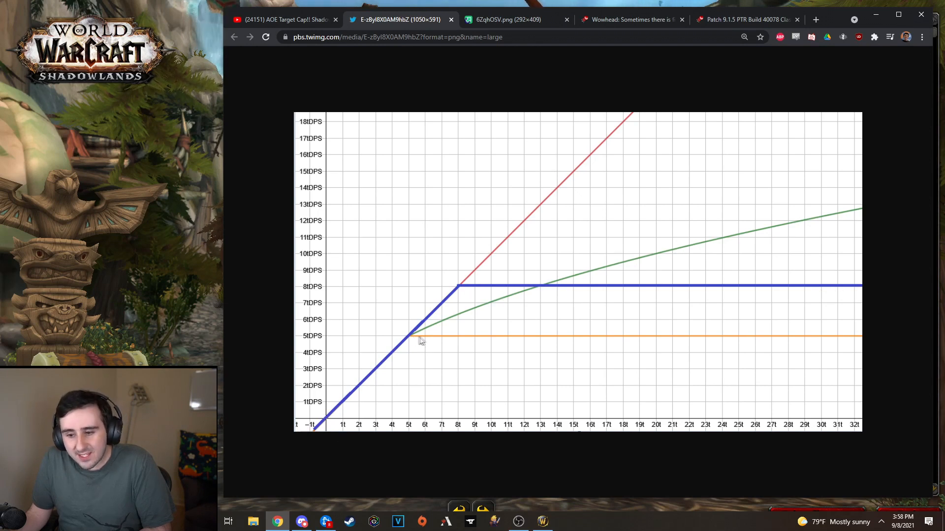
mouse_move(806, 342)
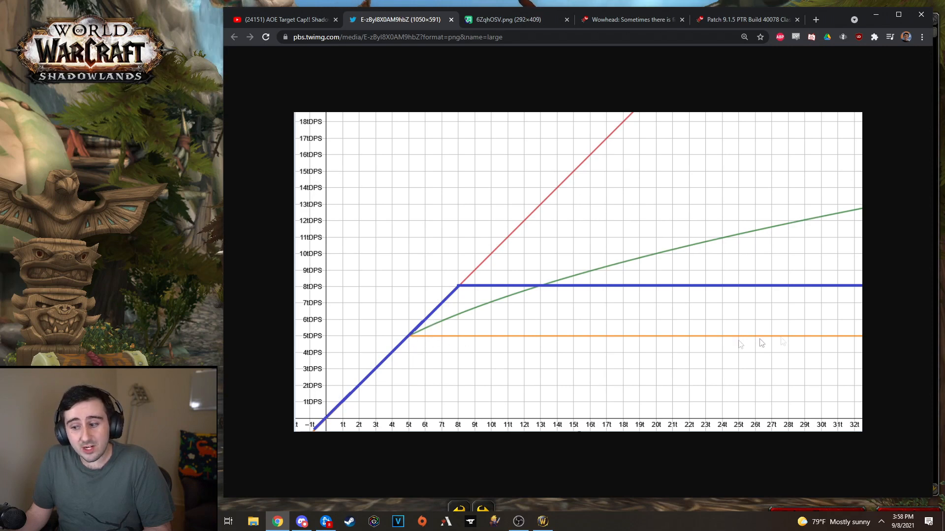
mouse_move(638, 94)
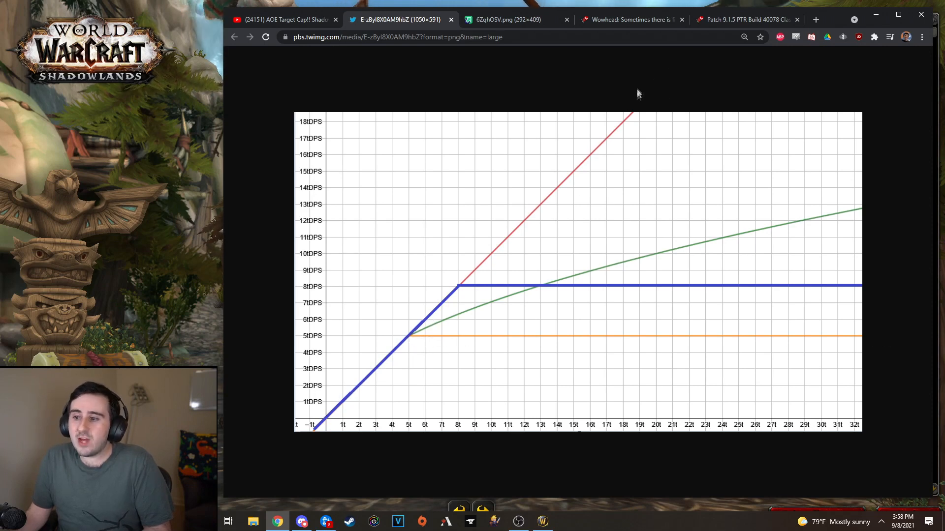
mouse_move(650, 99)
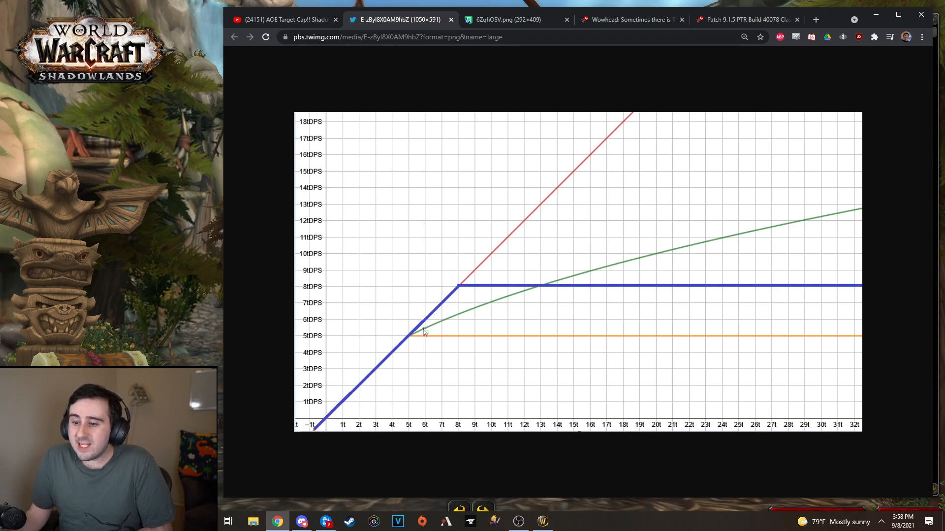
mouse_move(440, 322)
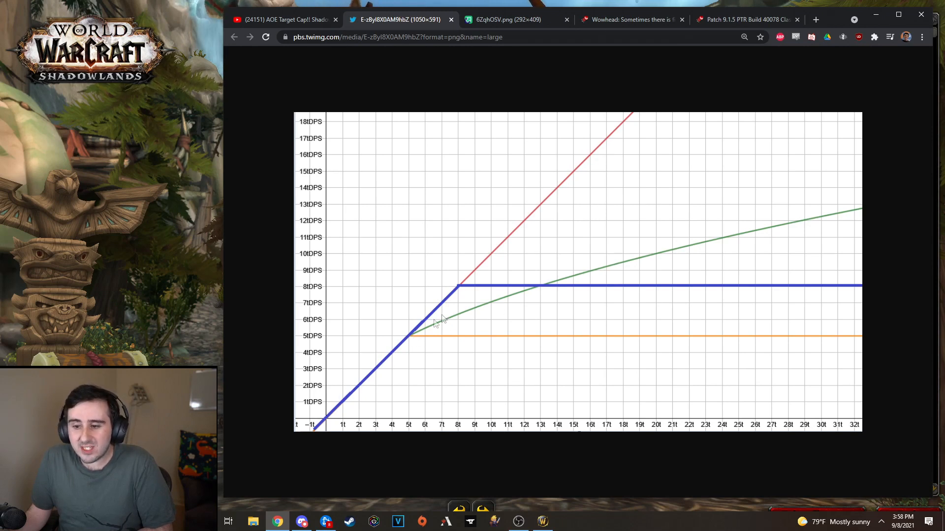
mouse_move(371, 374)
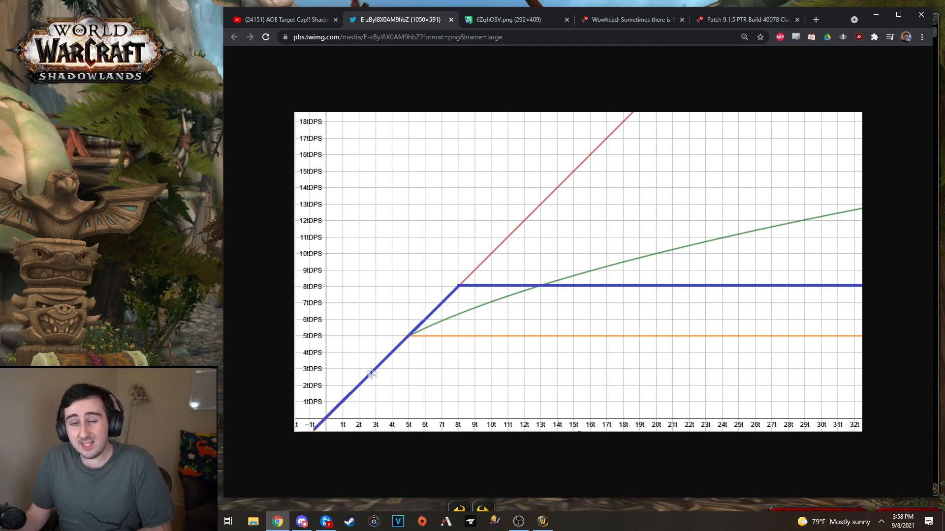
mouse_move(422, 345)
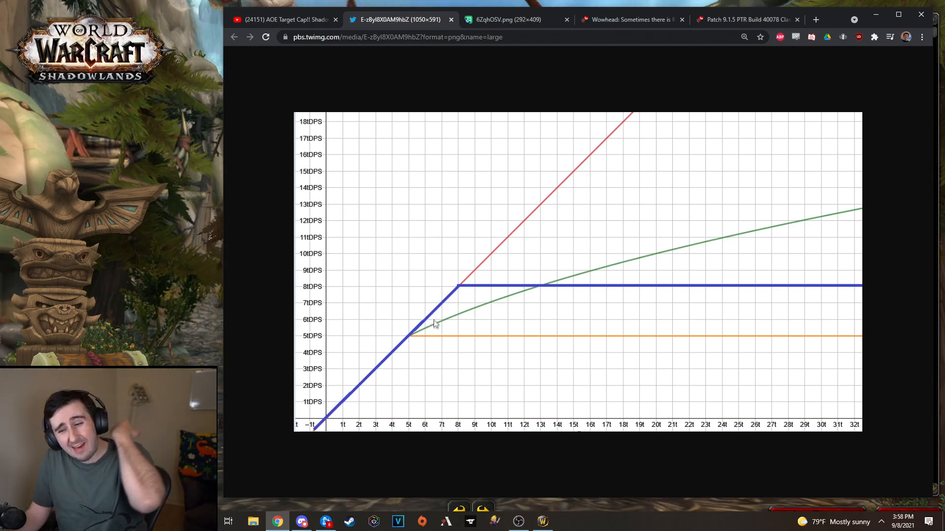
mouse_move(570, 197)
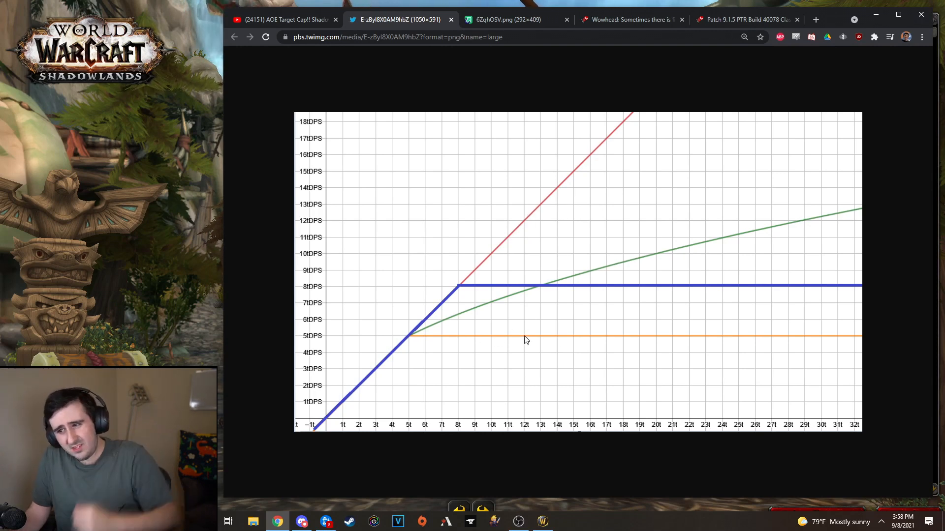
mouse_move(447, 320)
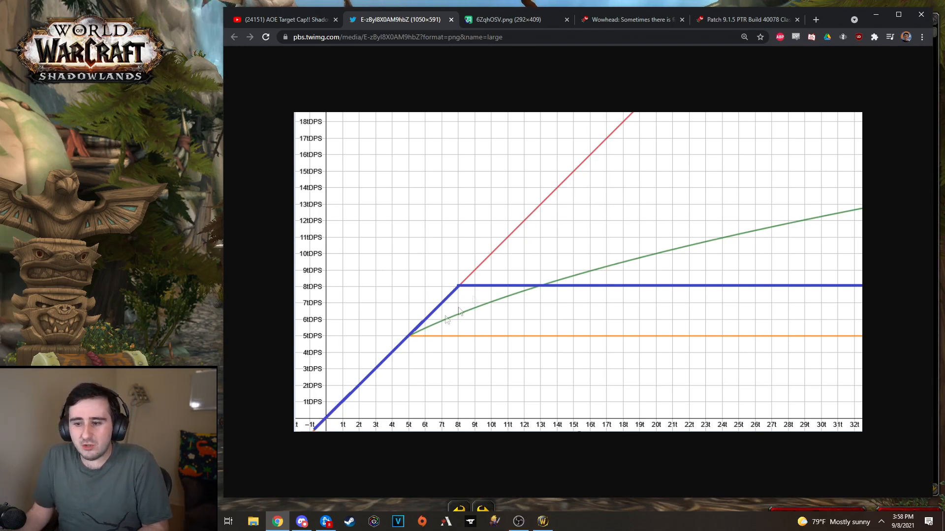
mouse_move(451, 326)
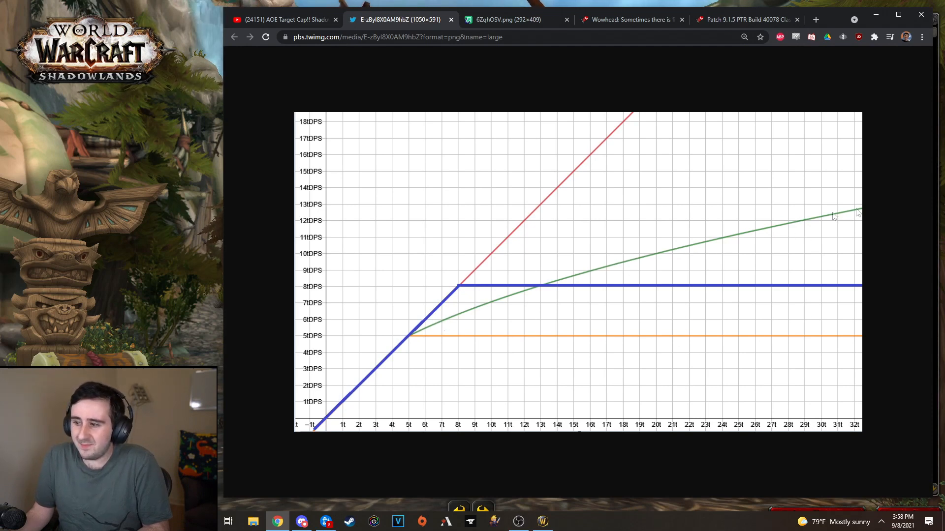
mouse_move(812, 352)
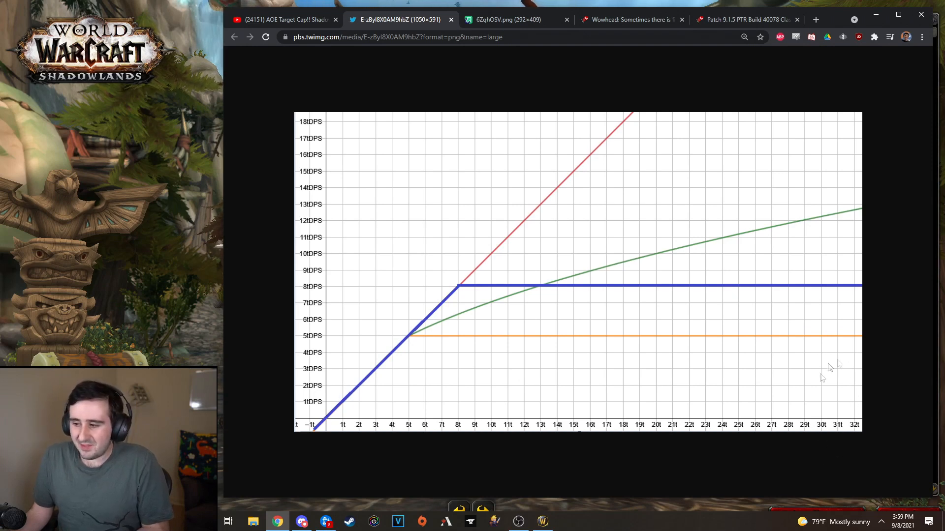
mouse_move(738, 261)
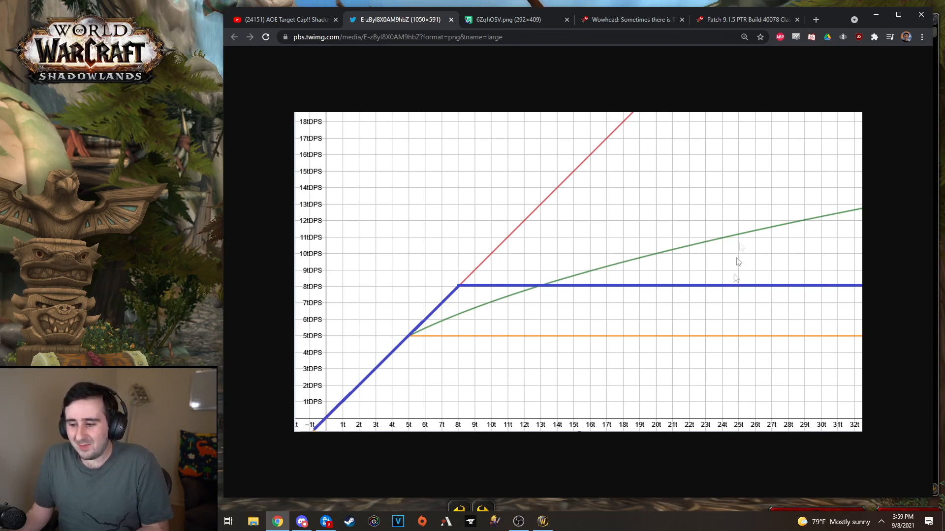
mouse_move(662, 291)
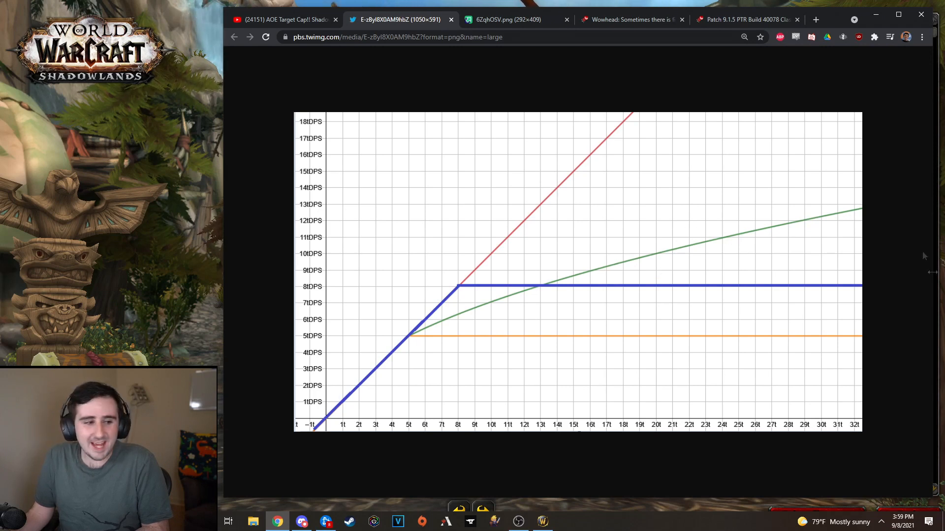
mouse_move(735, 278)
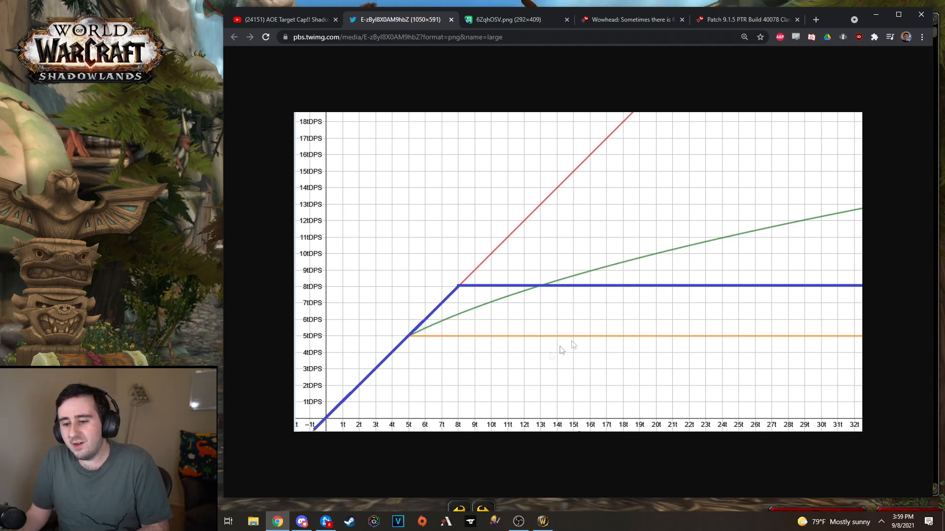
mouse_move(471, 250)
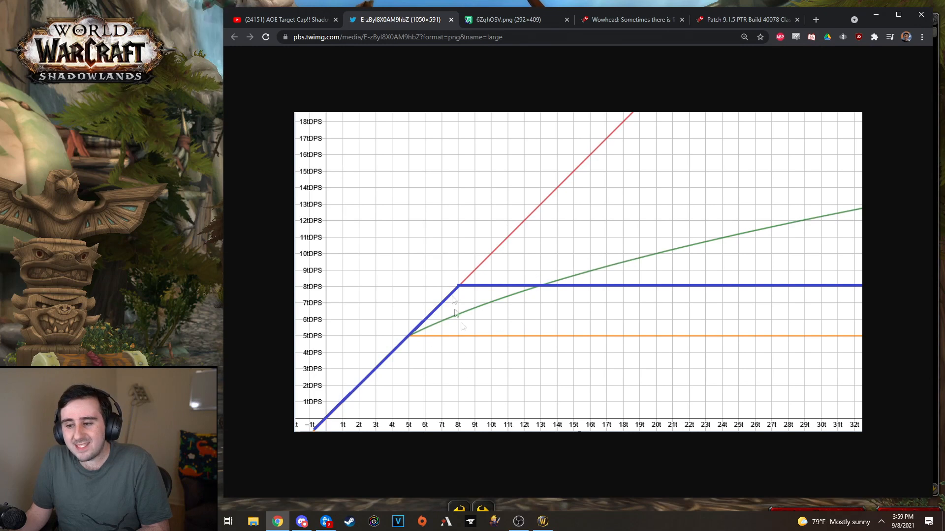
mouse_move(554, 257)
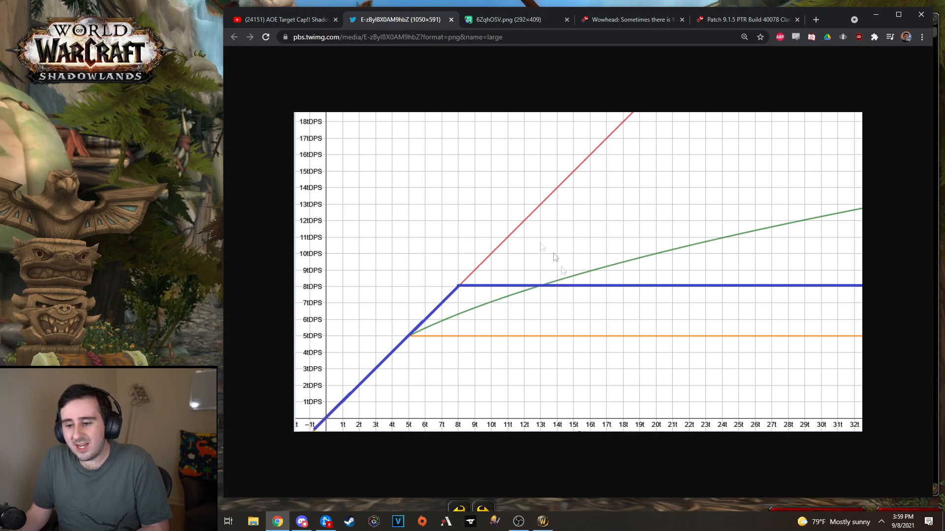
mouse_move(537, 349)
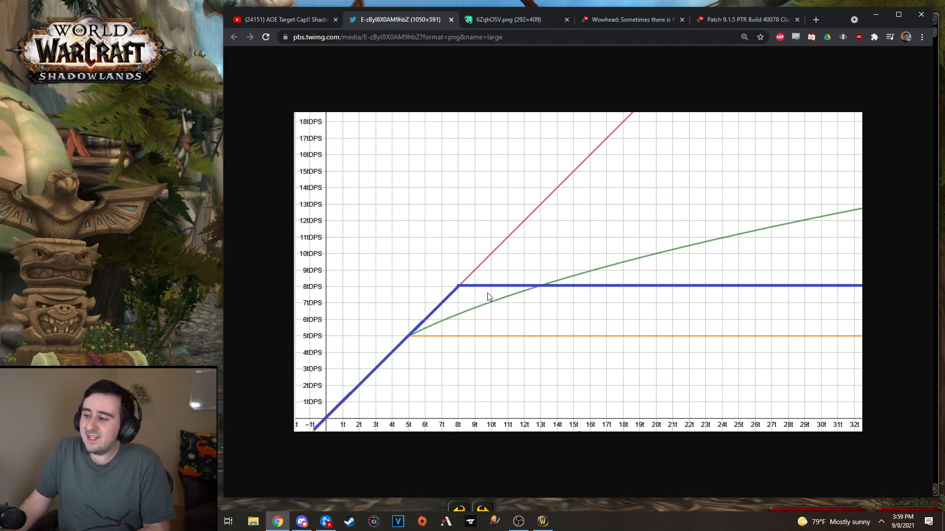
mouse_move(451, 334)
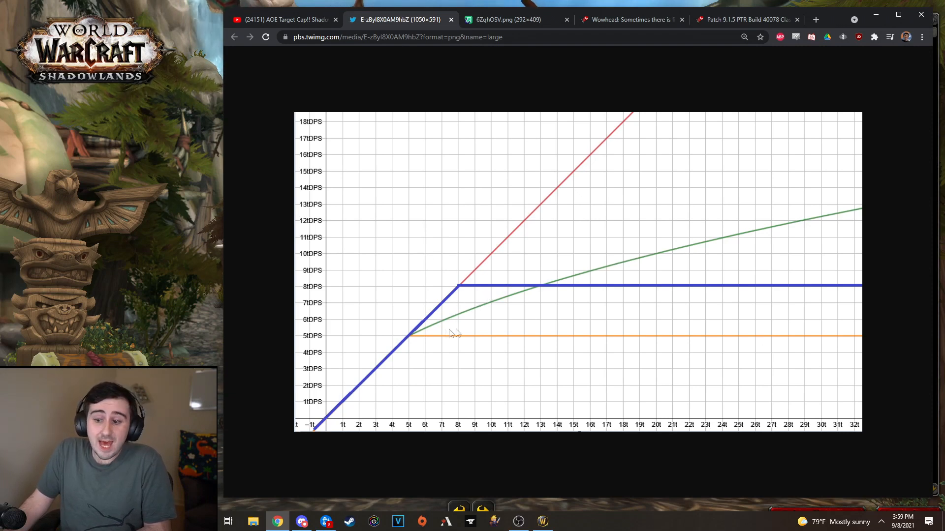
mouse_move(533, 283)
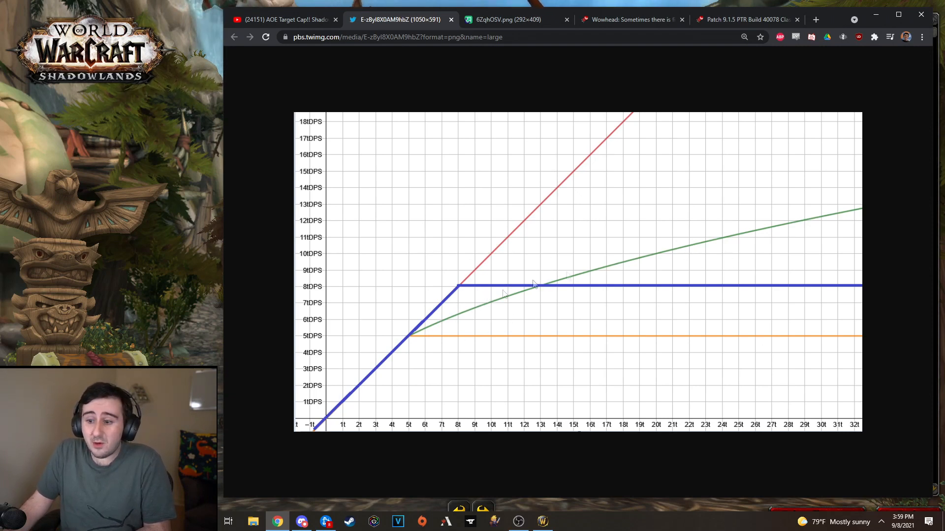
mouse_move(434, 299)
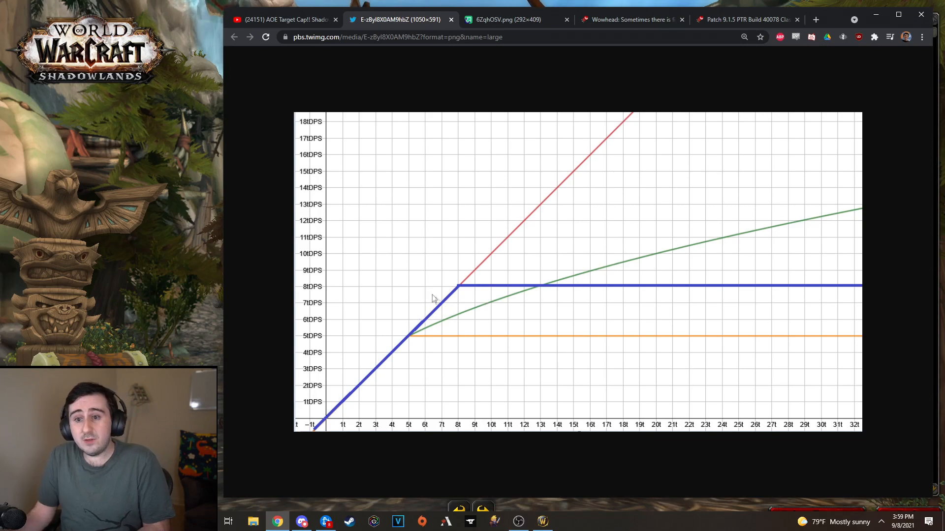
Step: Switch to the 'AOE Target Cap!! Shadowlands Change Explained' YouTube video tab
click(280, 19)
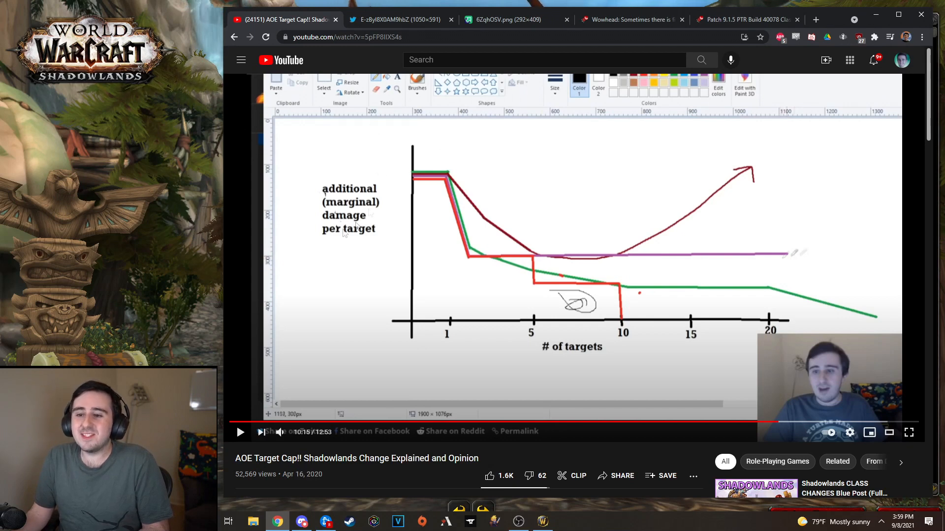
mouse_move(346, 217)
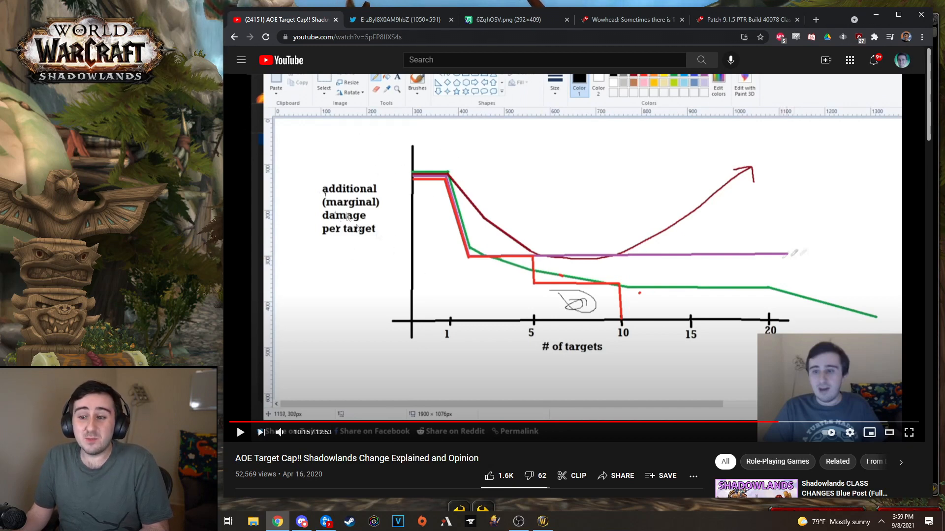
mouse_move(402, 218)
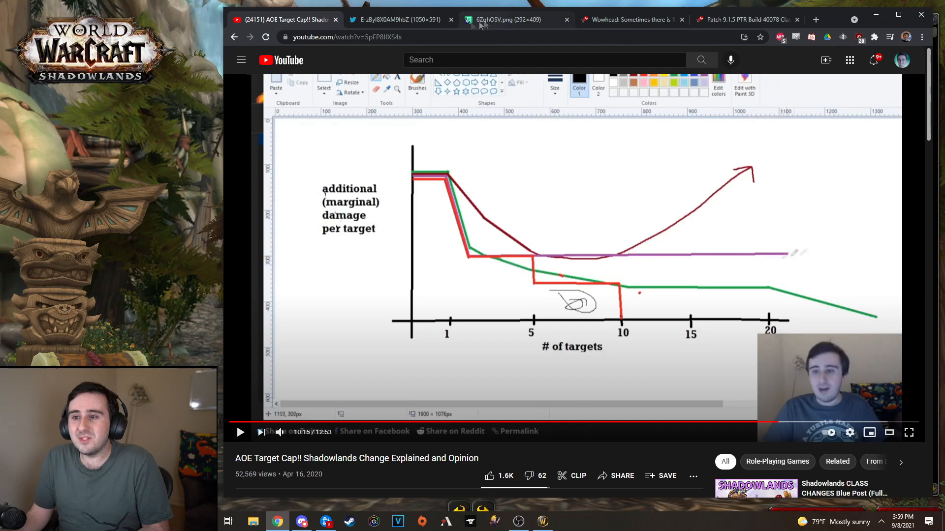
click(397, 19)
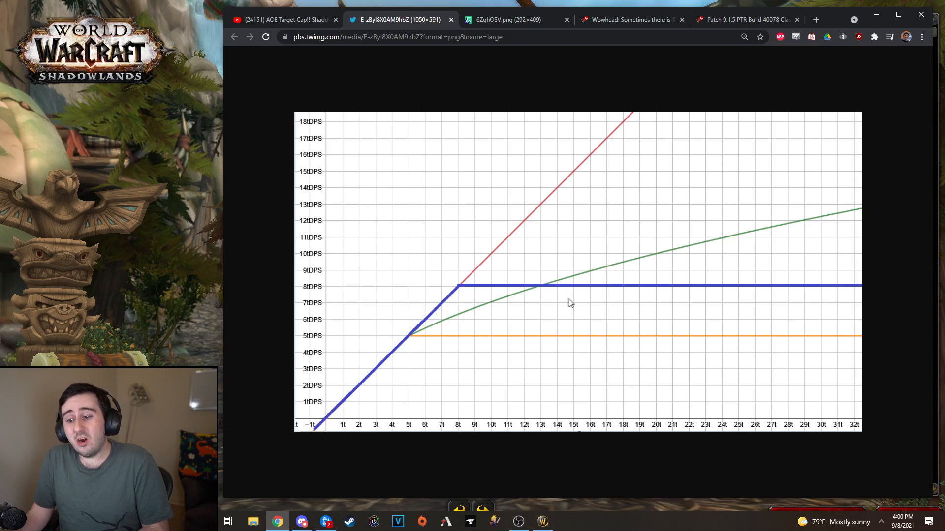
mouse_move(415, 352)
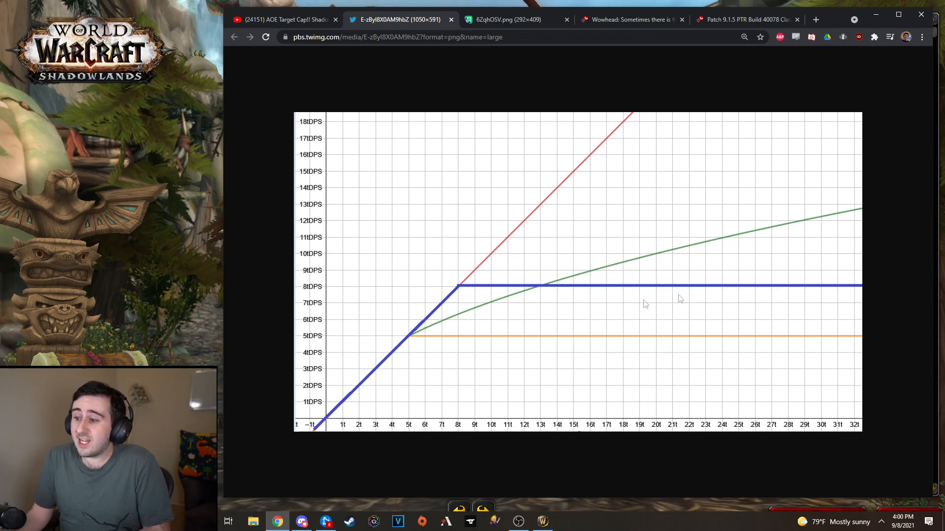
mouse_move(406, 371)
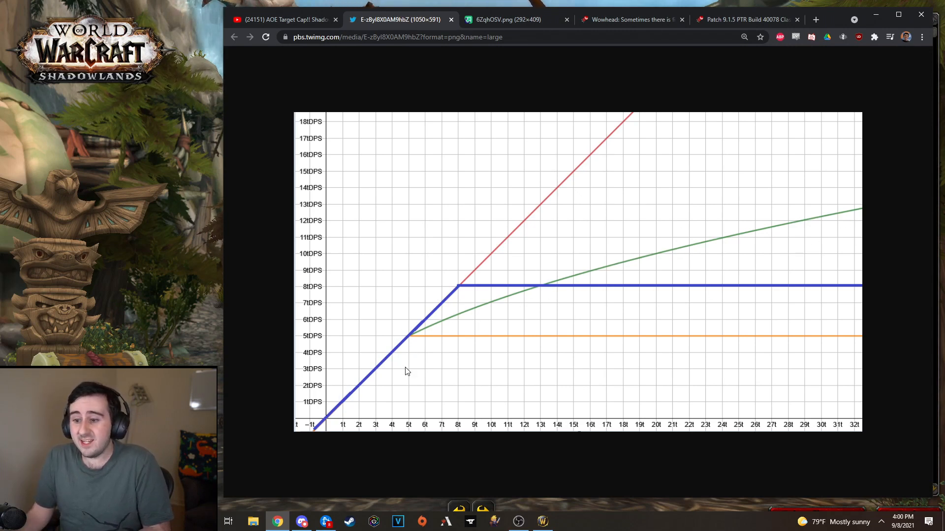
mouse_move(517, 286)
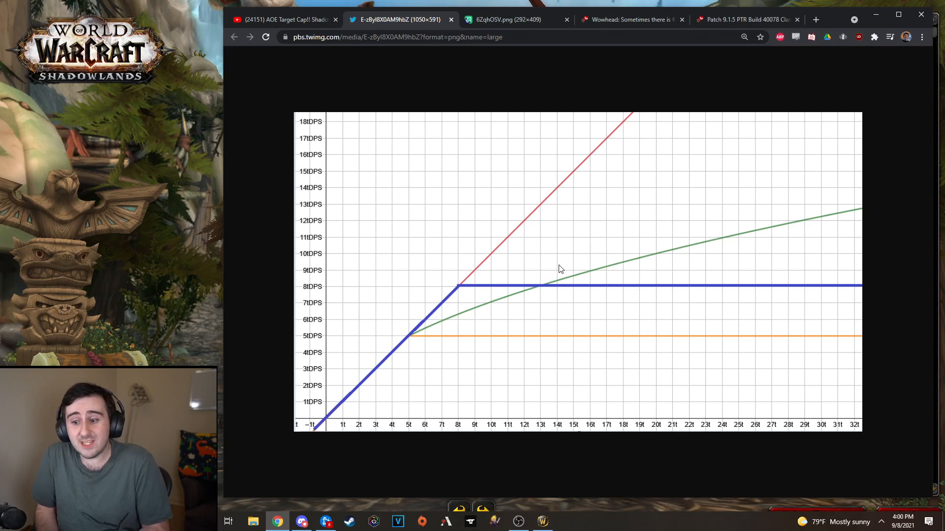
mouse_move(382, 344)
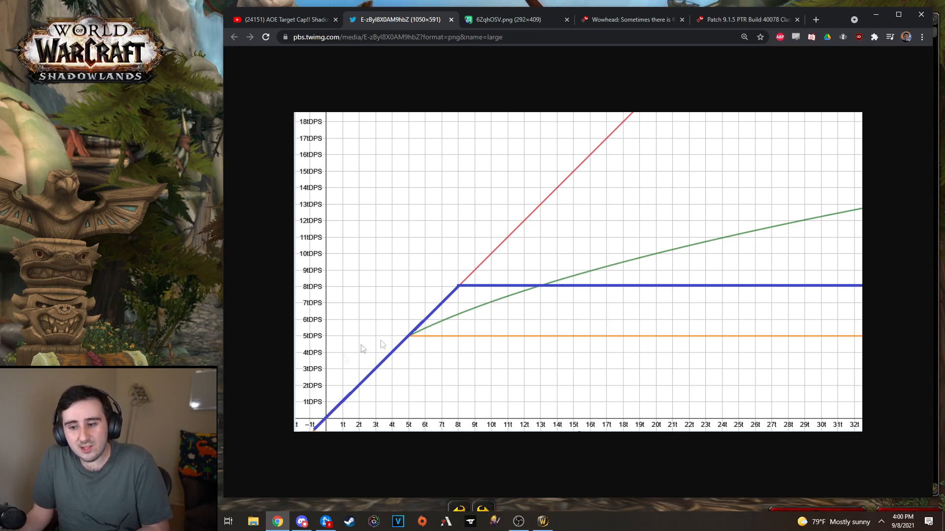
mouse_move(565, 352)
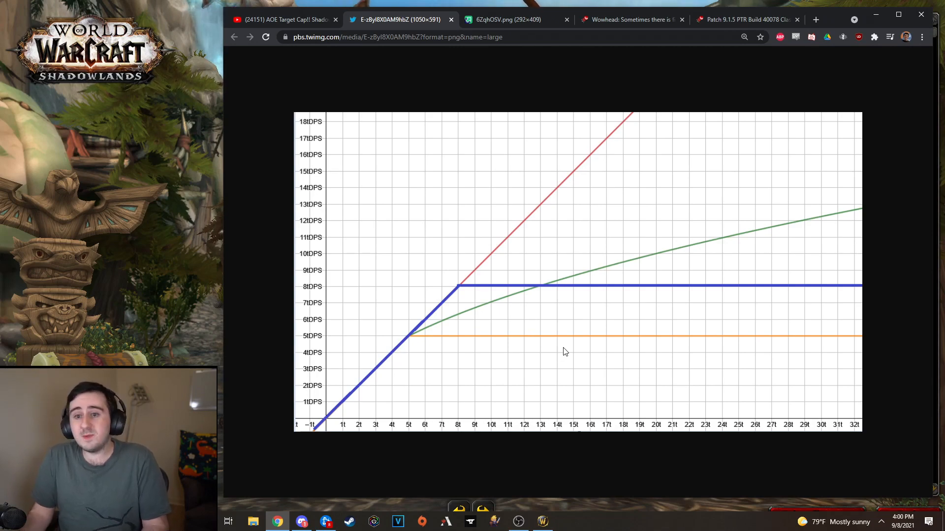
click(281, 20)
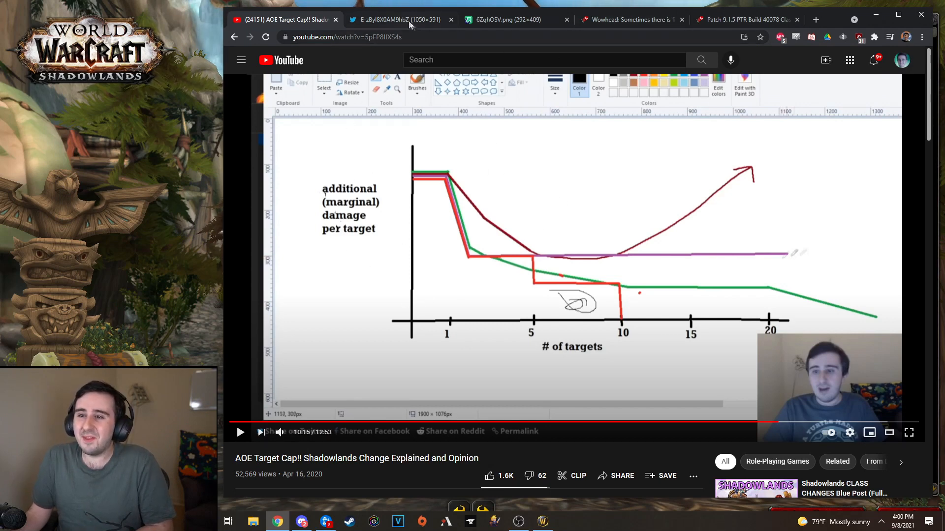
Step: Return to the DPS-per-target graph, glance at the Wowhead 9.1.5 notes, and come back to the graph
click(398, 19)
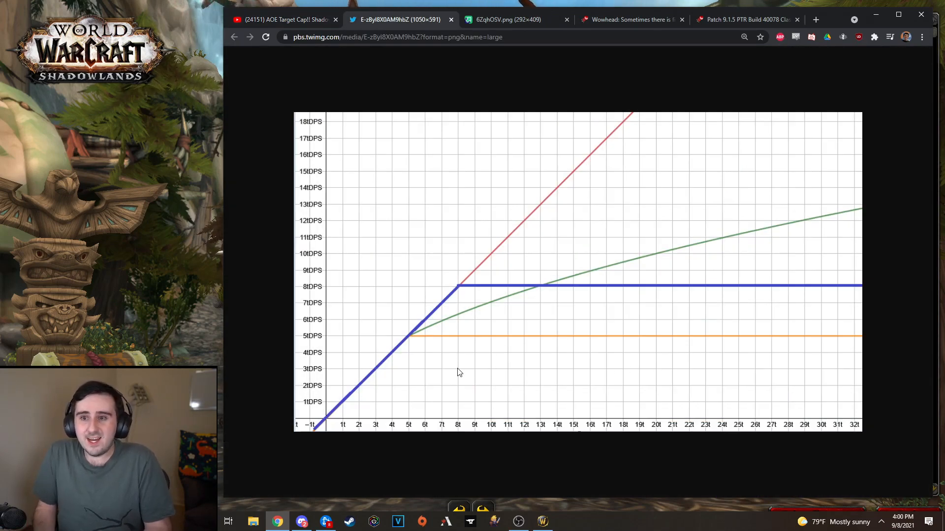
mouse_move(437, 380)
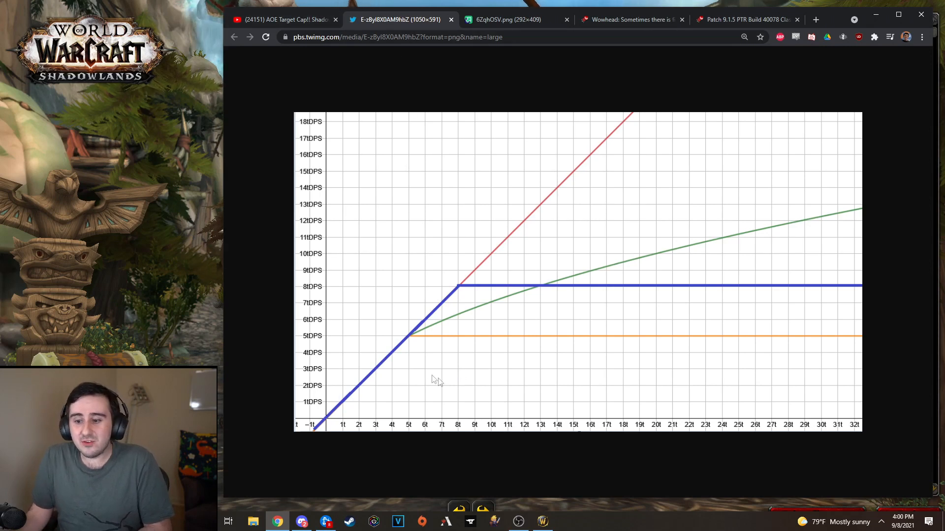
mouse_move(398, 414)
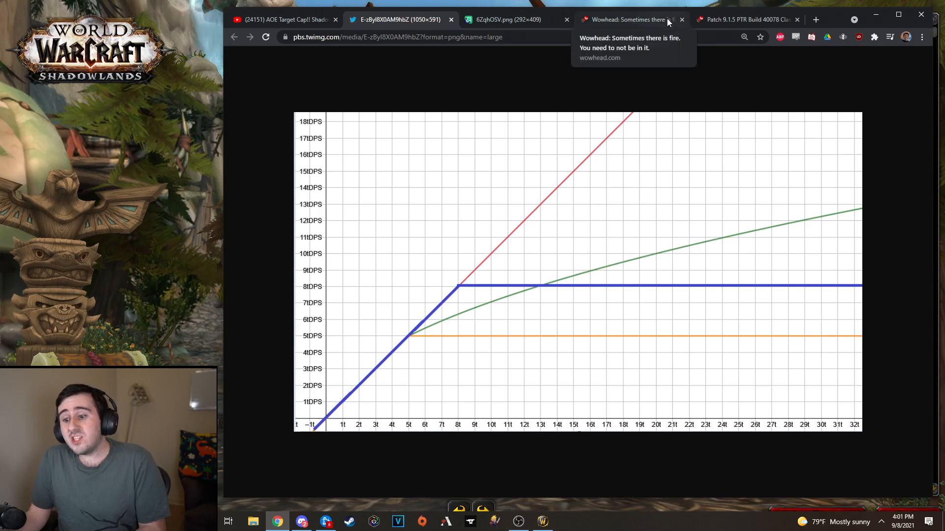
click(745, 20)
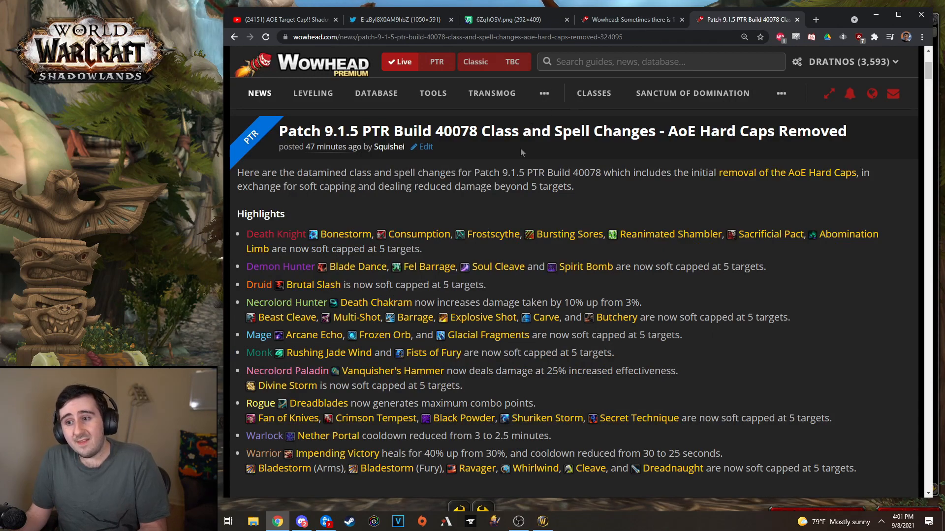
click(394, 19)
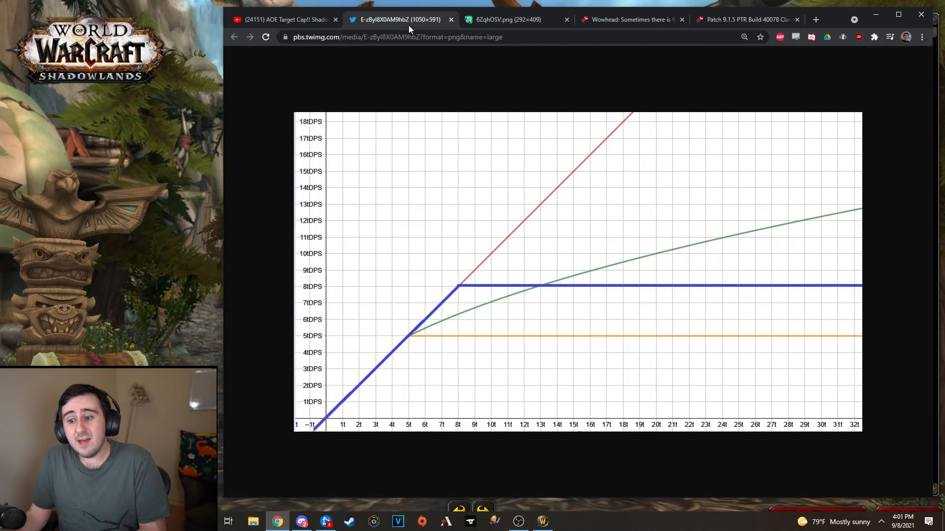
mouse_move(433, 319)
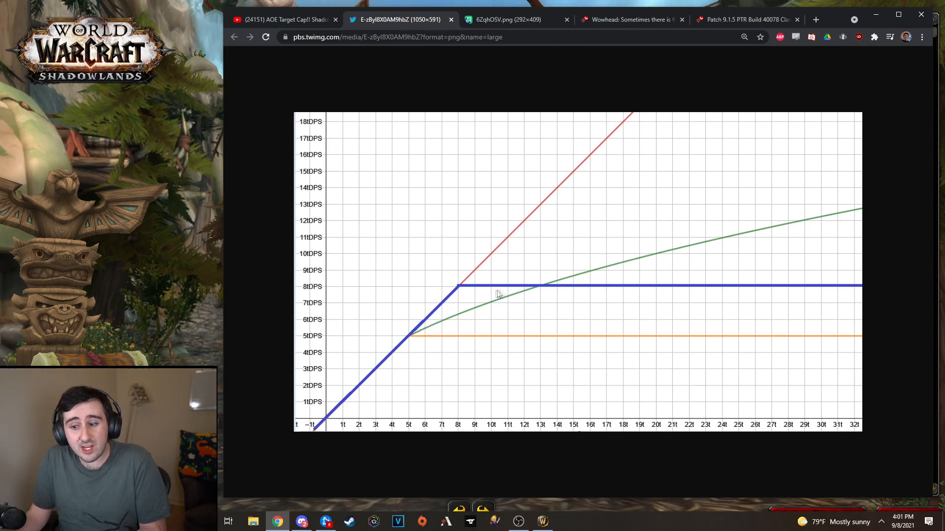
mouse_move(428, 323)
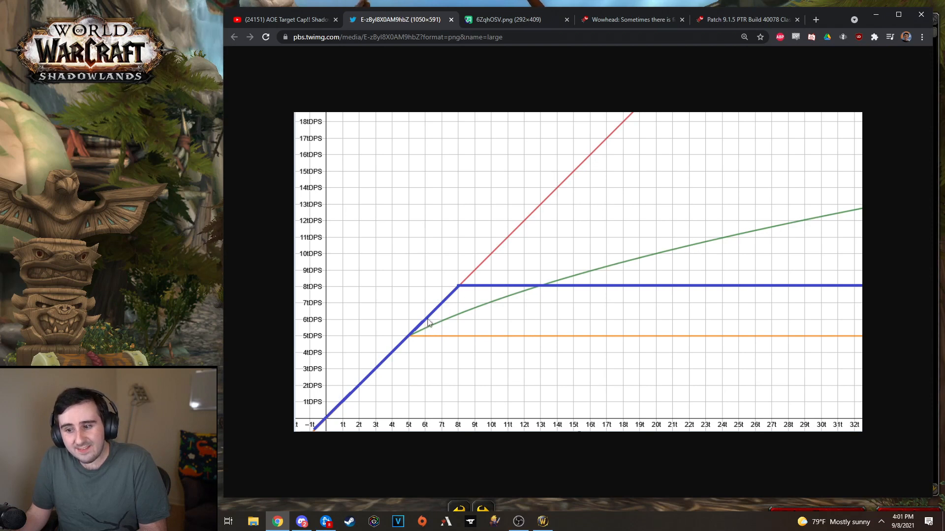
mouse_move(417, 331)
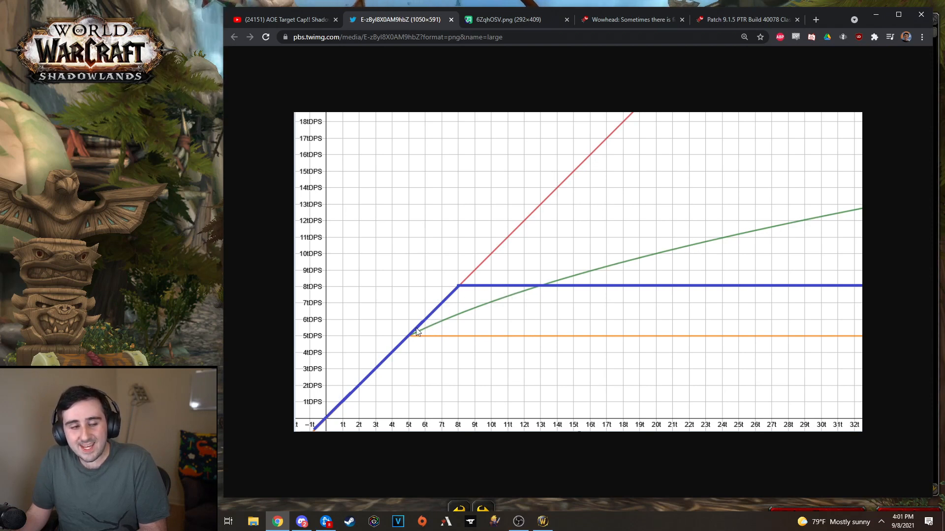
mouse_move(482, 307)
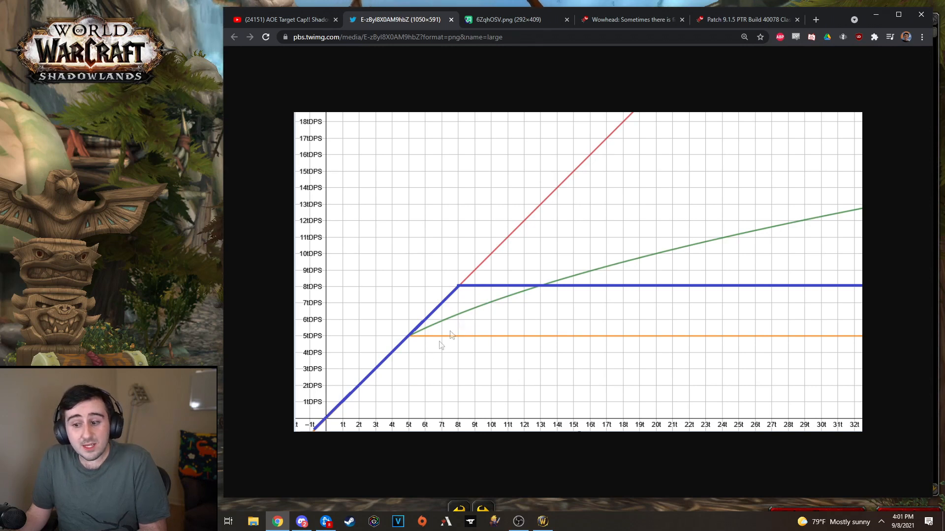
mouse_move(422, 363)
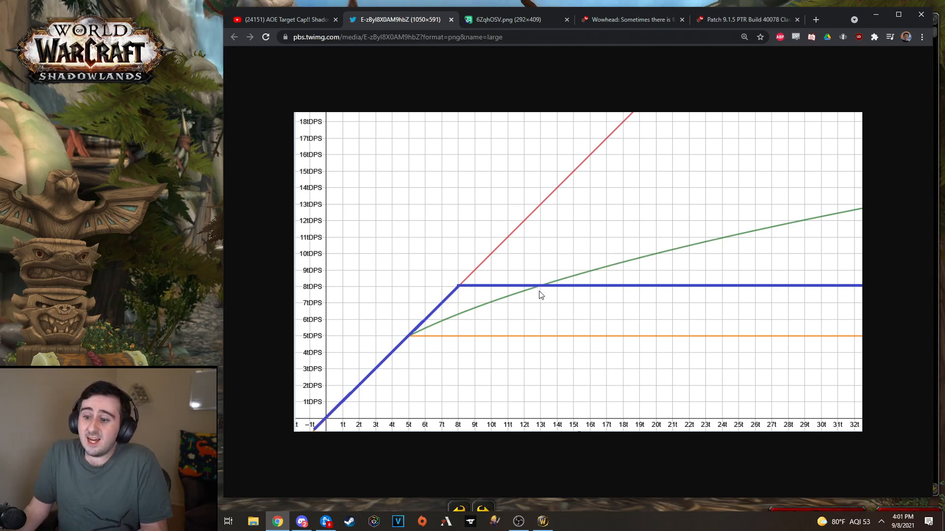
mouse_move(525, 269)
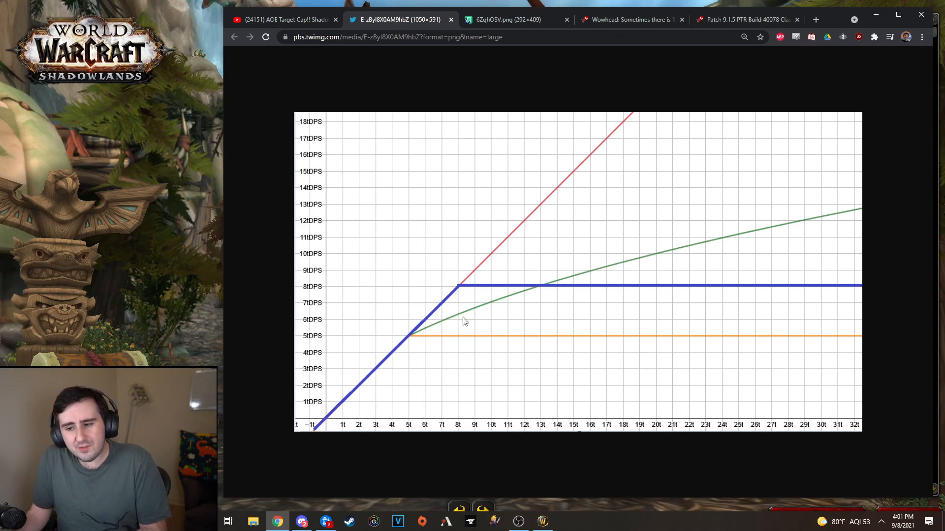
mouse_move(461, 319)
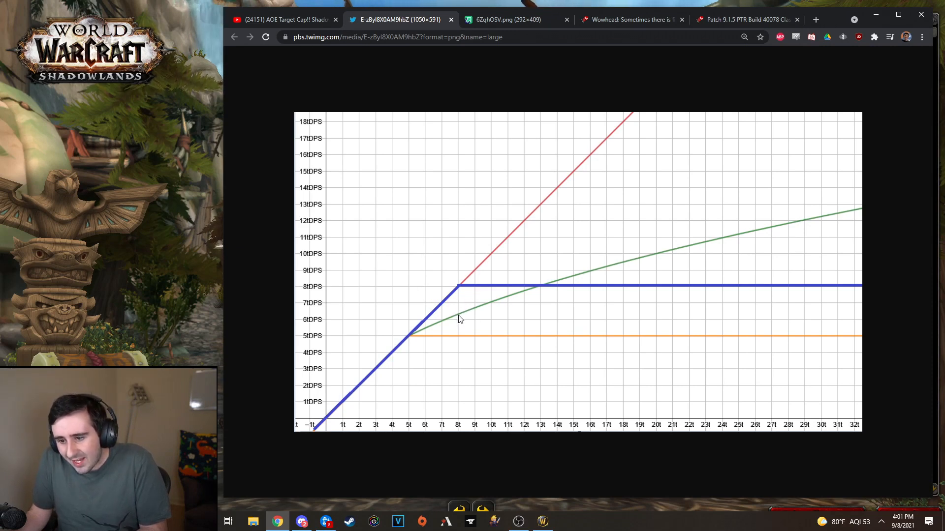
mouse_move(460, 290)
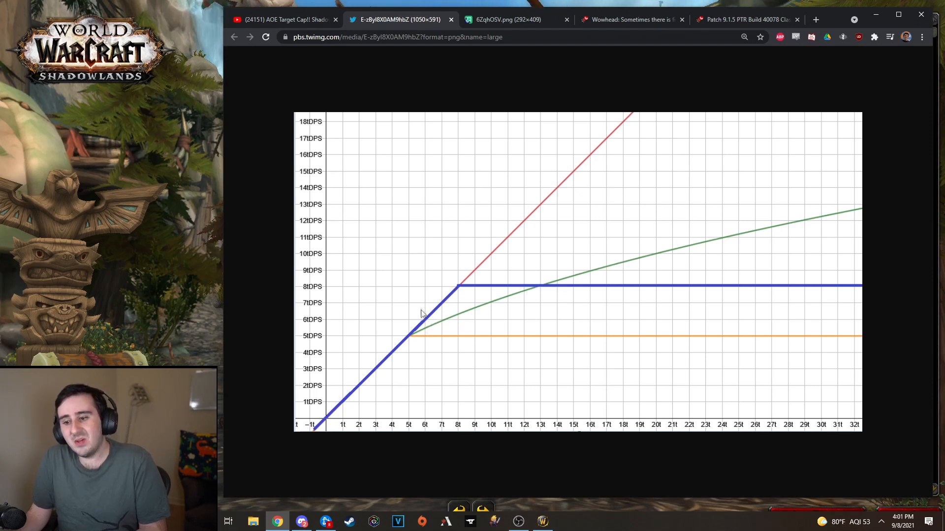
mouse_move(422, 303)
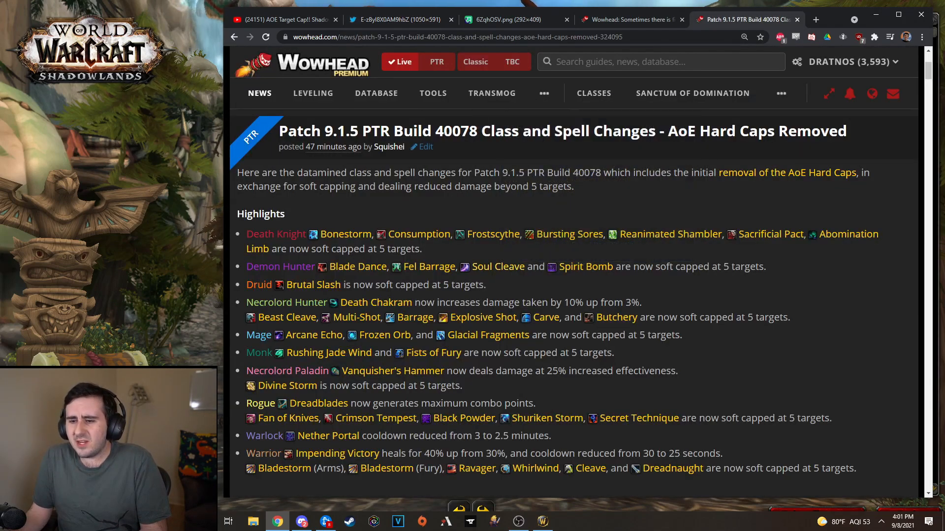
mouse_move(585, 267)
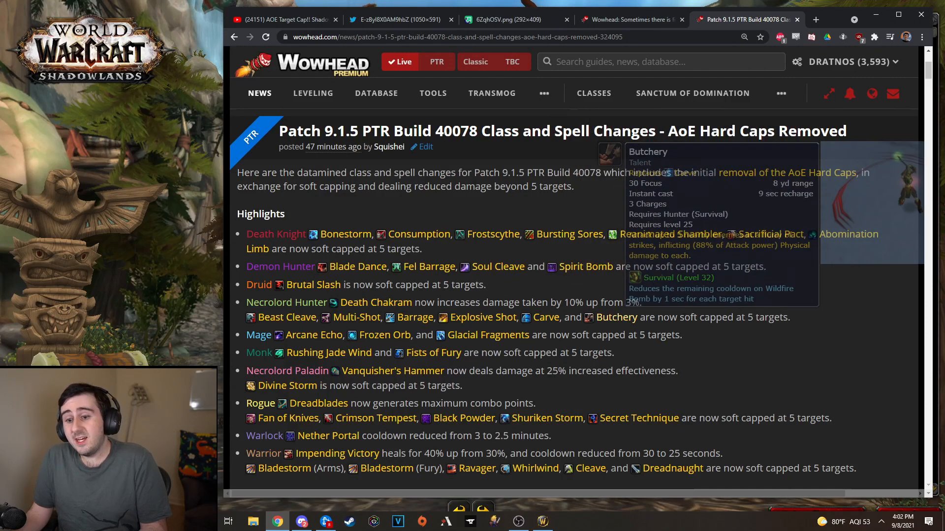
mouse_move(777, 297)
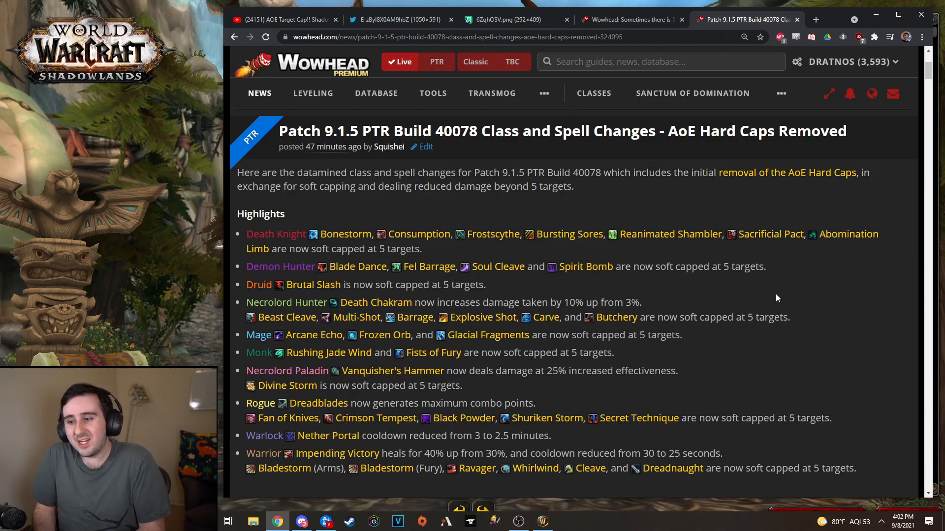
mouse_move(586, 267)
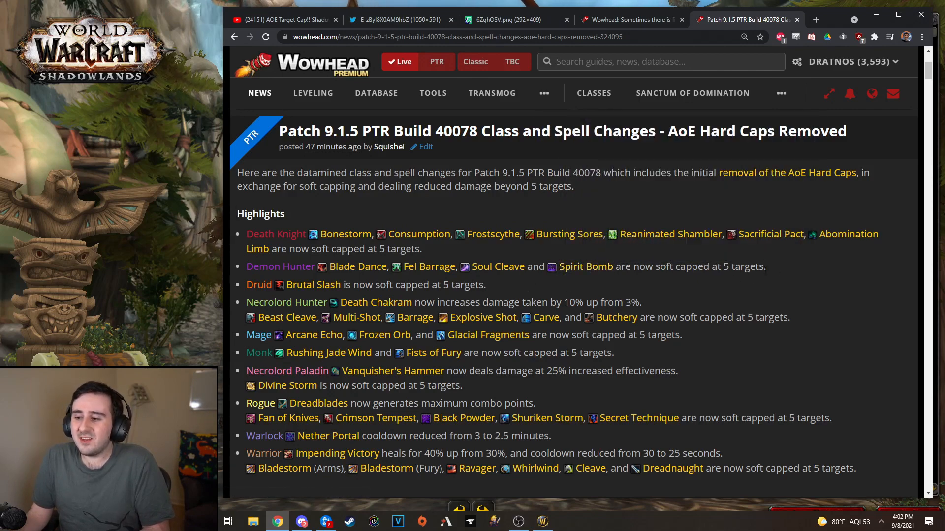
mouse_move(585, 266)
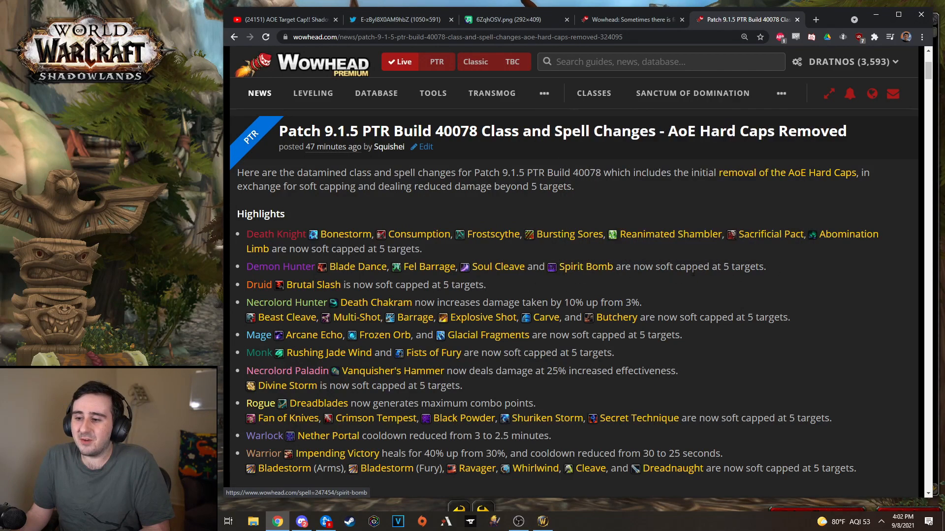
scroll(down, 3)
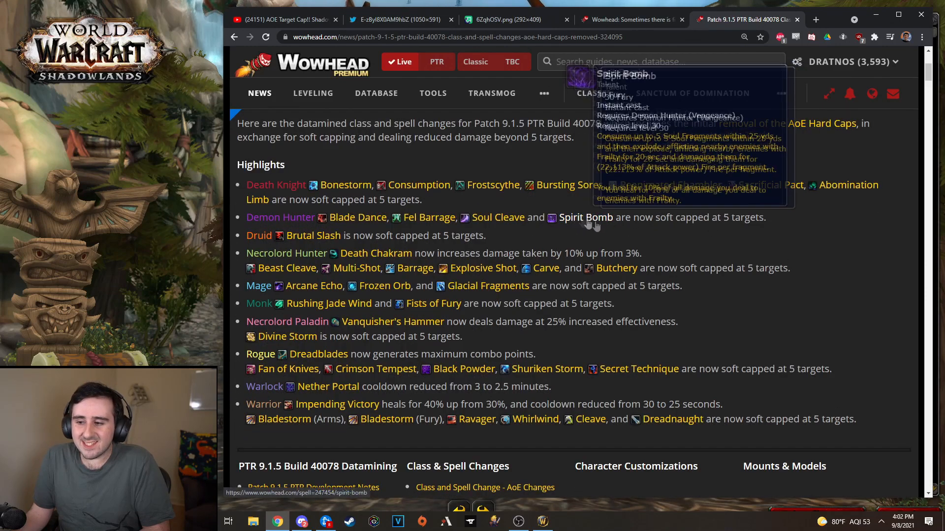
mouse_move(633, 235)
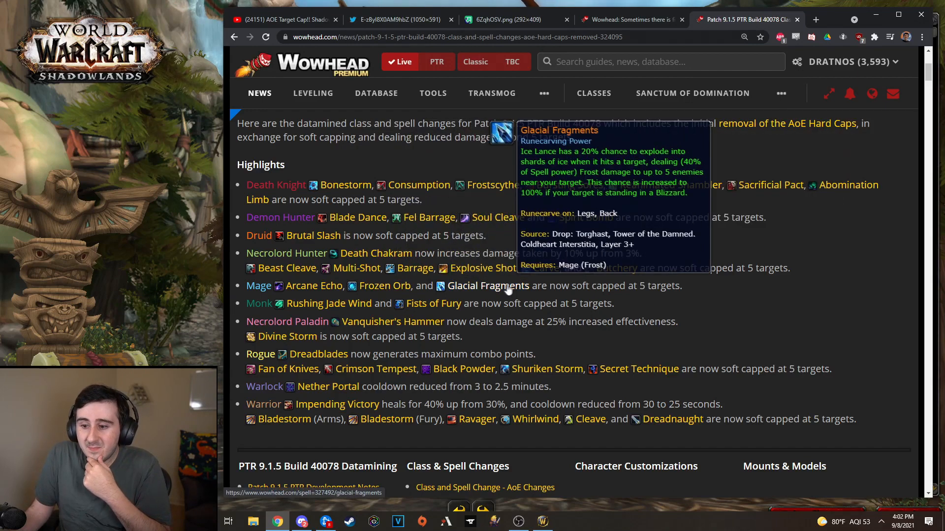
mouse_move(286, 268)
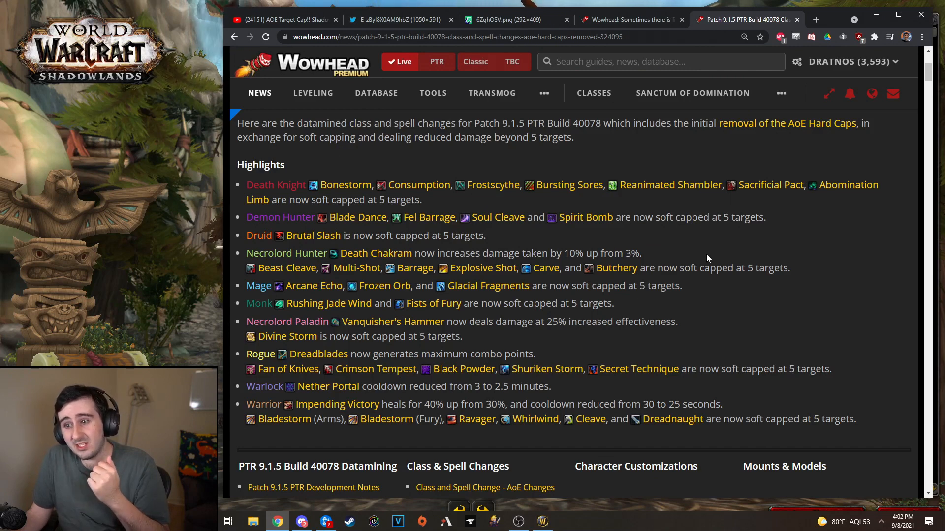
mouse_move(710, 259)
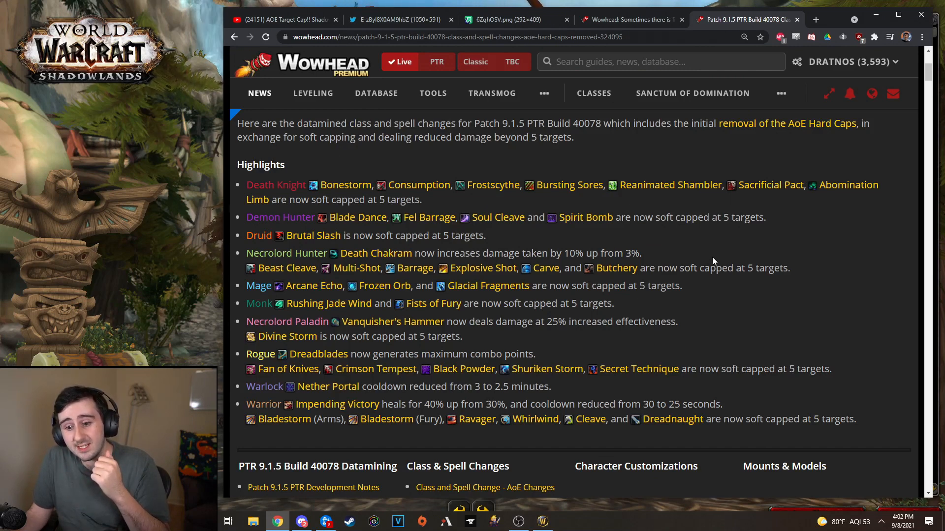
mouse_move(698, 295)
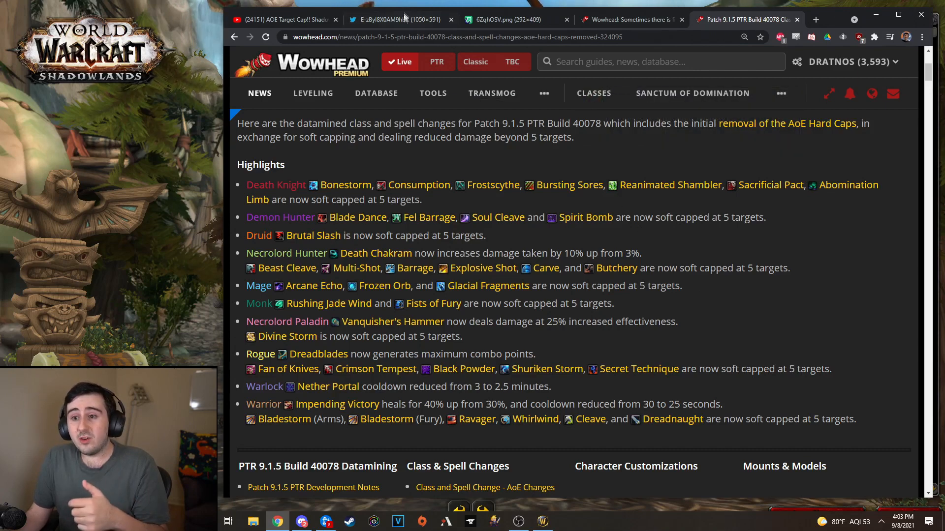
click(398, 20)
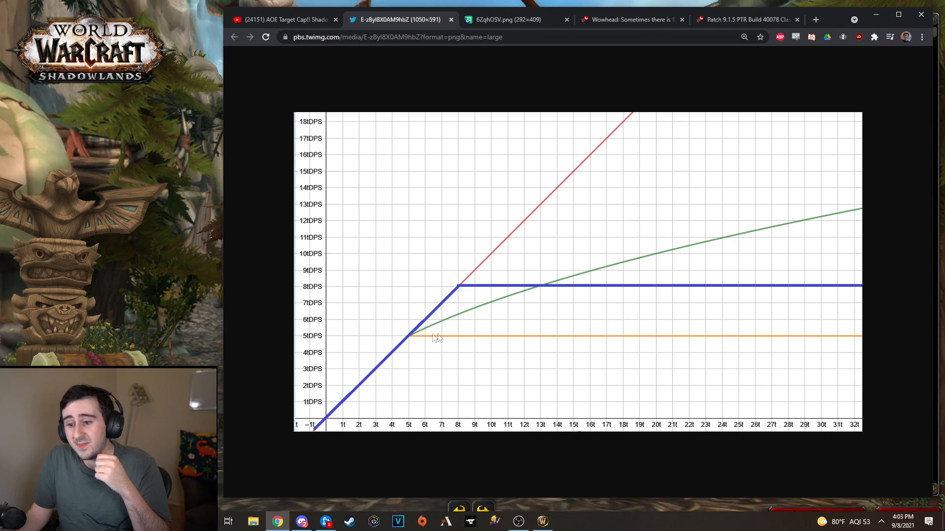
mouse_move(868, 340)
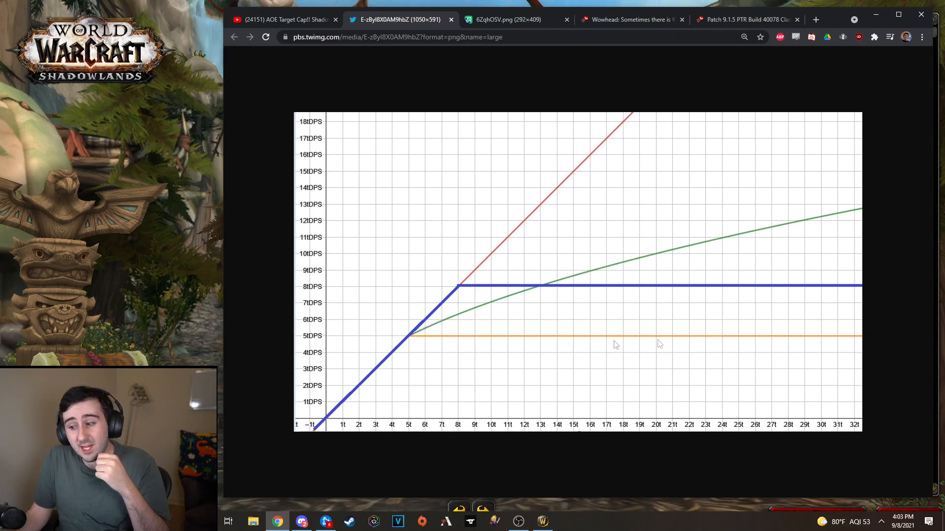
mouse_move(420, 355)
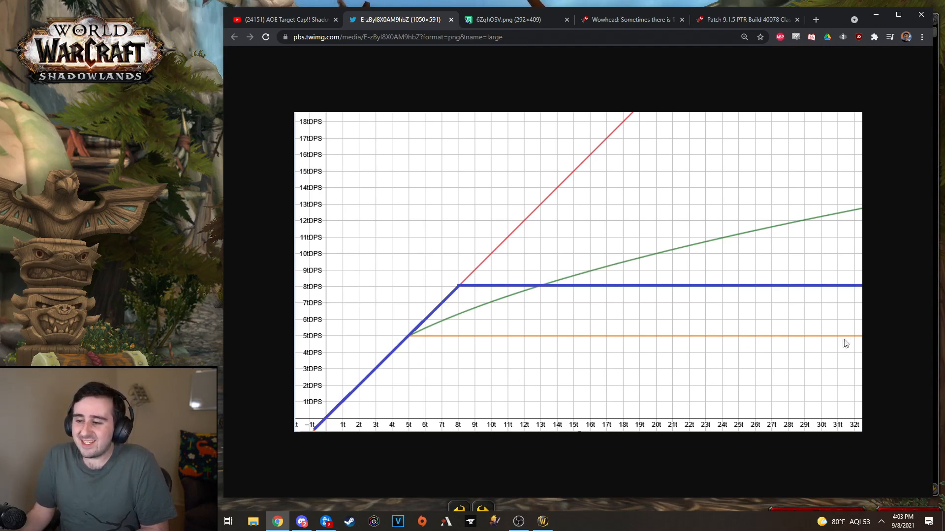
mouse_move(433, 344)
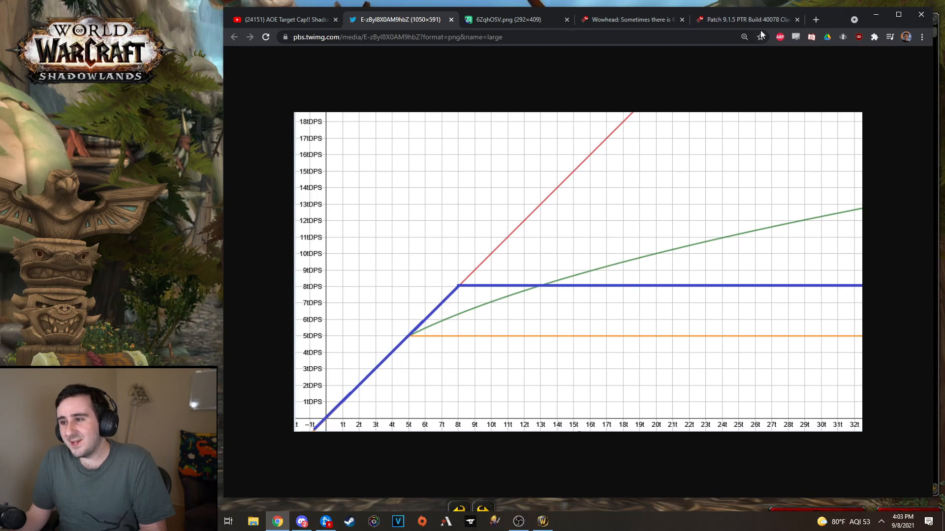
Step: Briefly revisit the Wowhead patch notes article, then return to the DPS-per-target graph image
click(746, 20)
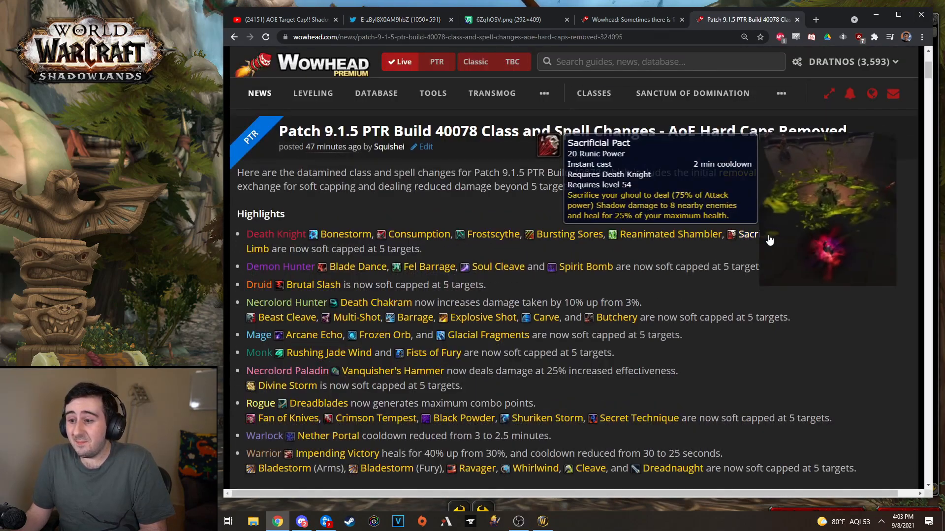
click(399, 20)
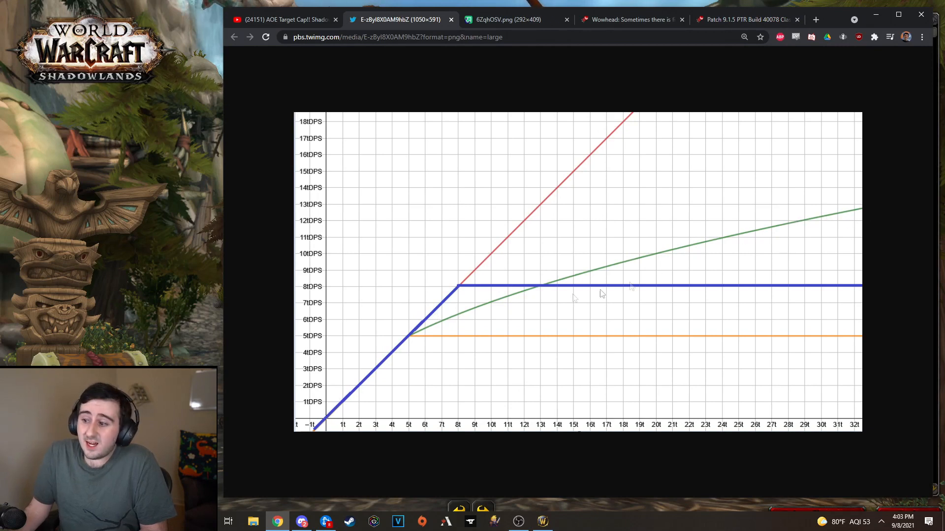
mouse_move(885, 221)
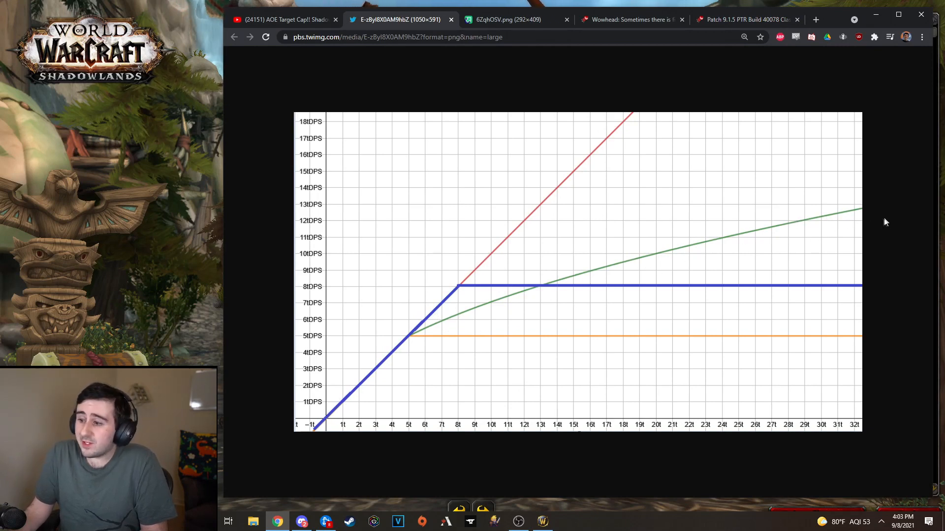
mouse_move(456, 335)
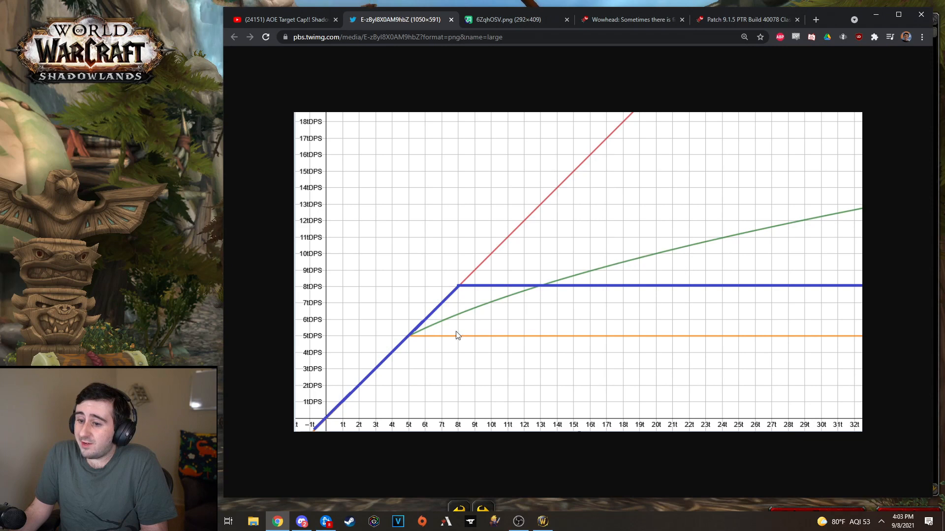
mouse_move(570, 285)
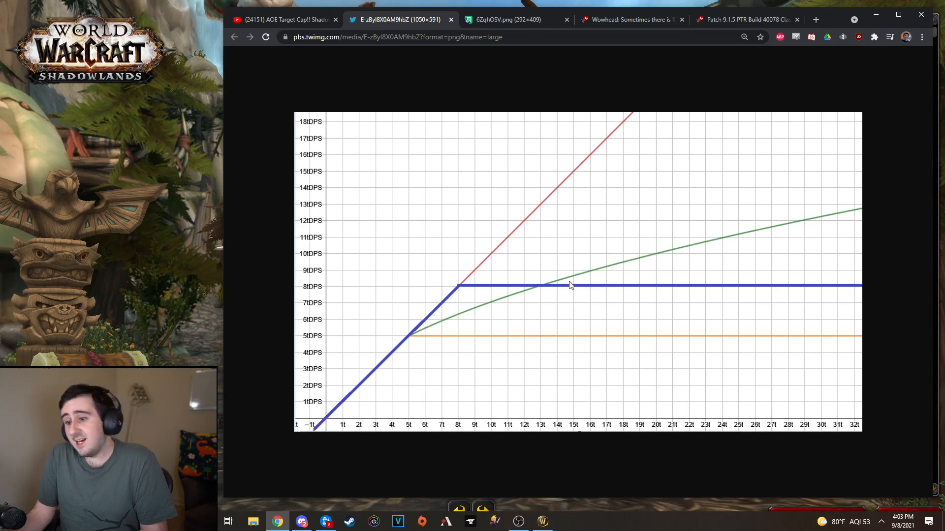
mouse_move(524, 224)
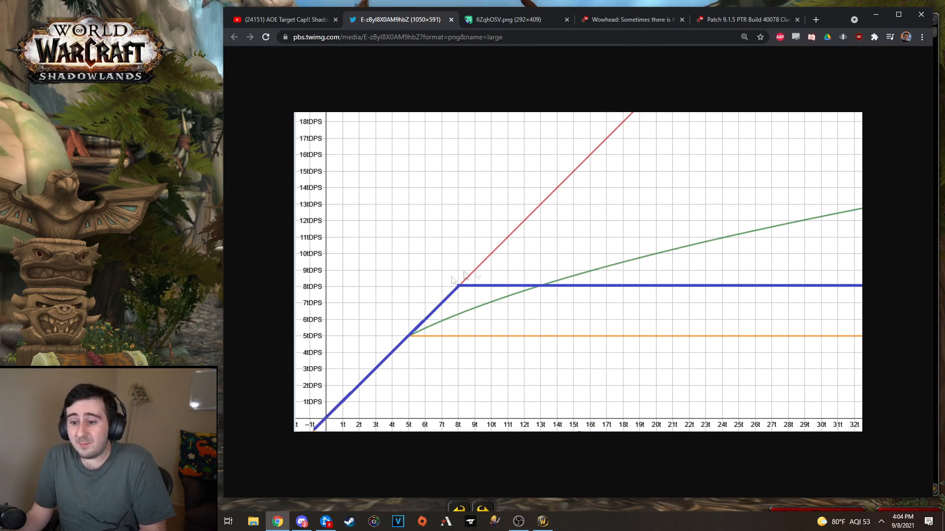
mouse_move(458, 289)
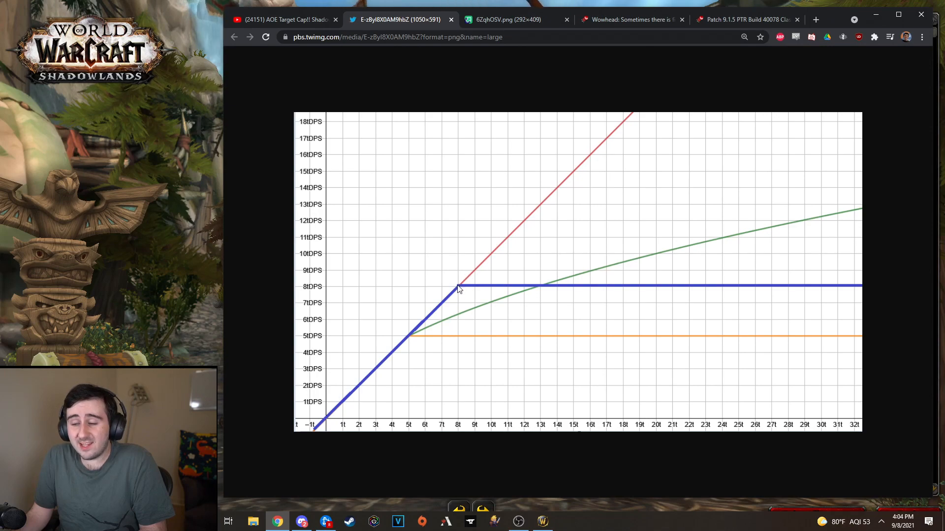
click(746, 20)
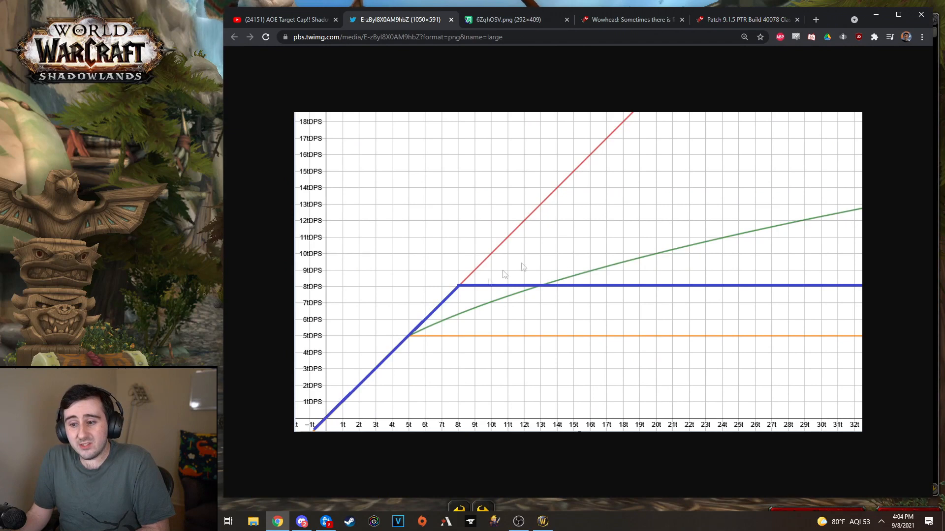
mouse_move(539, 220)
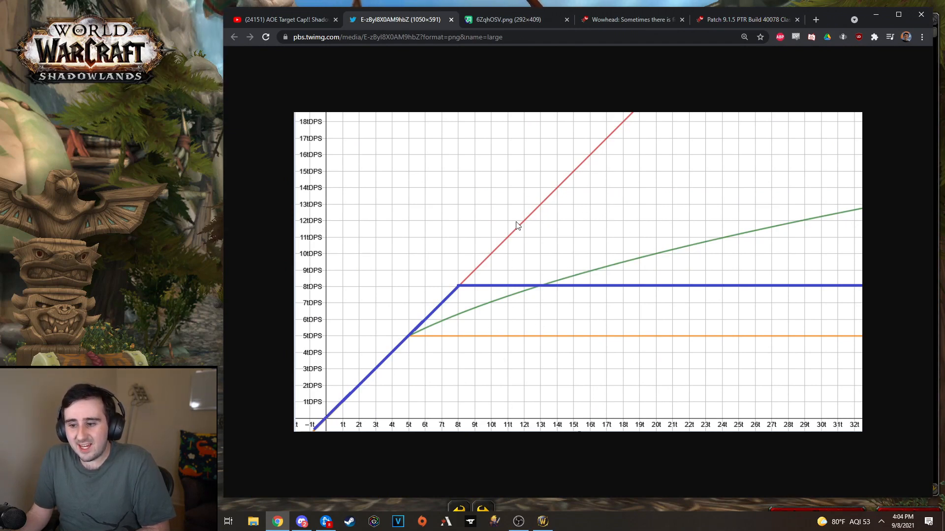
mouse_move(521, 395)
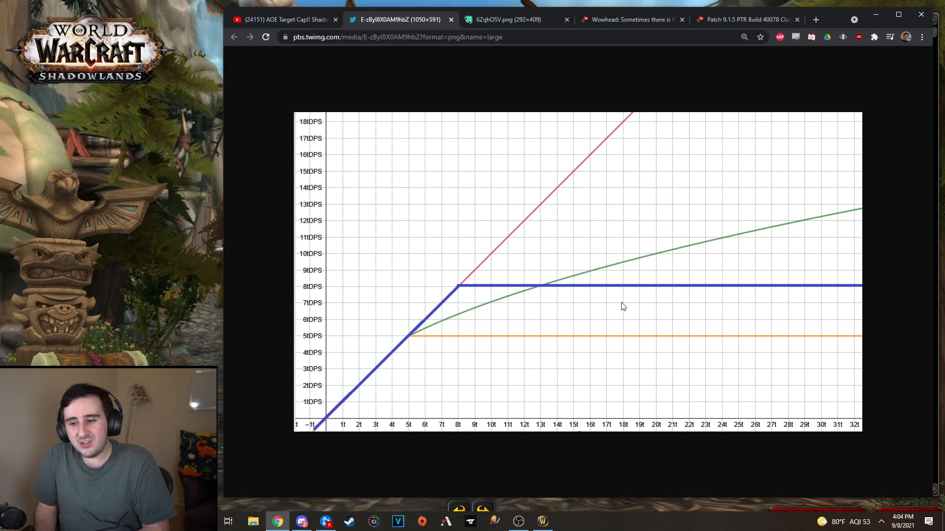
mouse_move(470, 395)
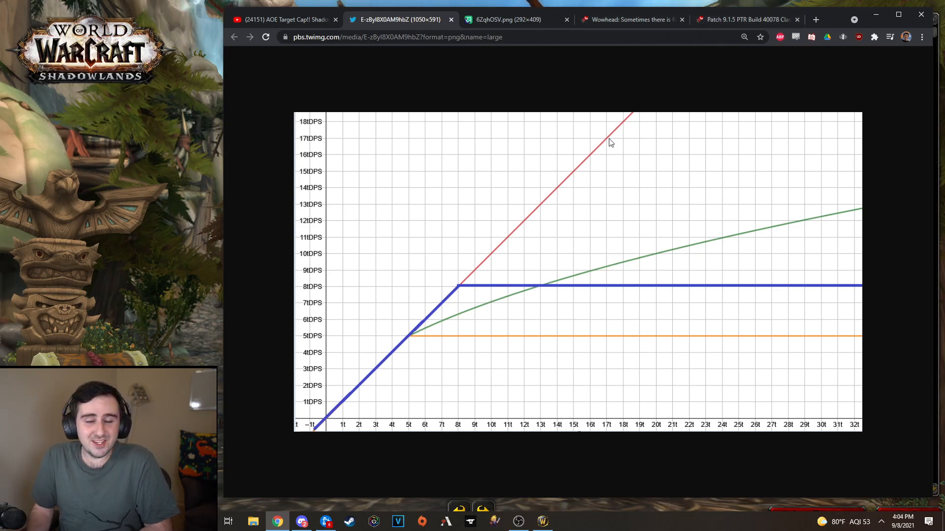
mouse_move(528, 54)
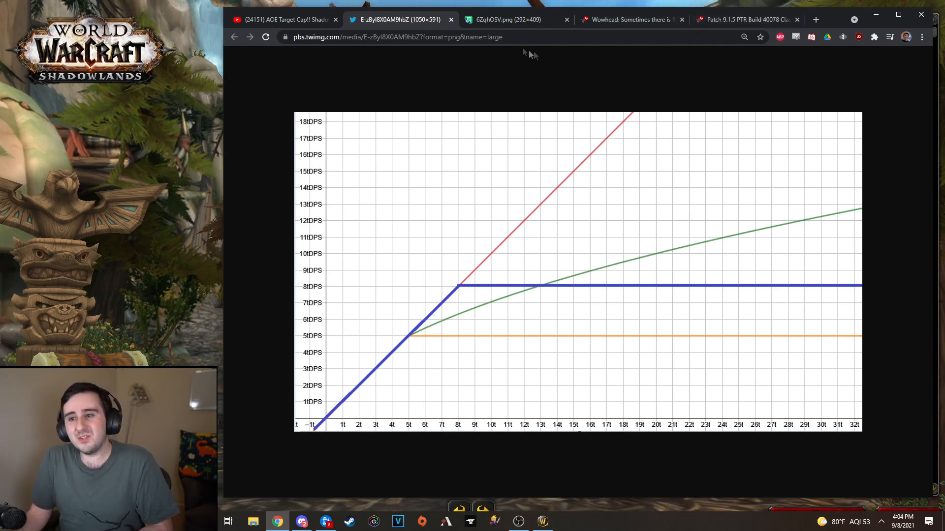
mouse_move(578, 287)
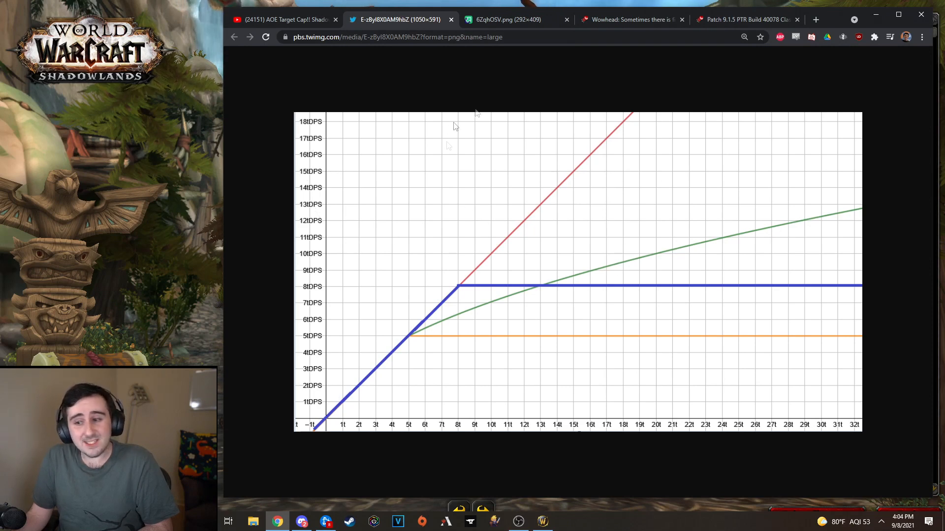
mouse_move(498, 192)
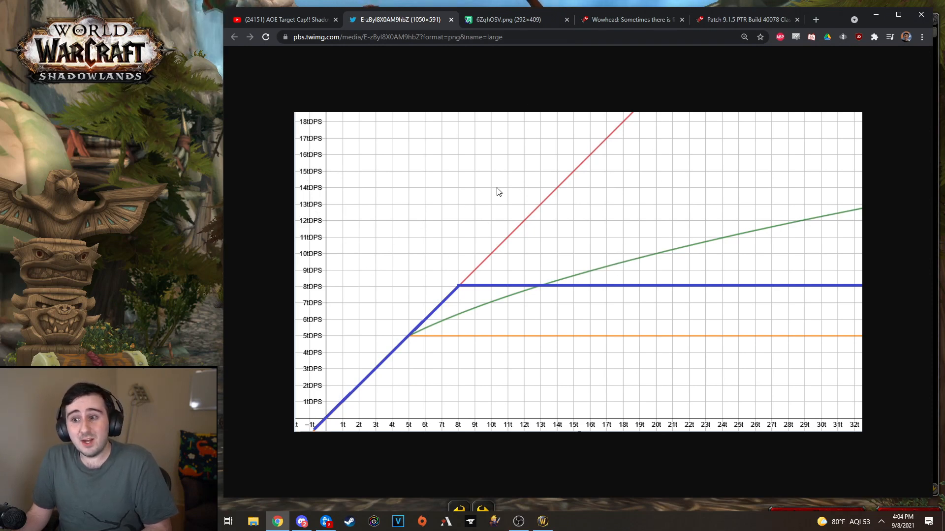